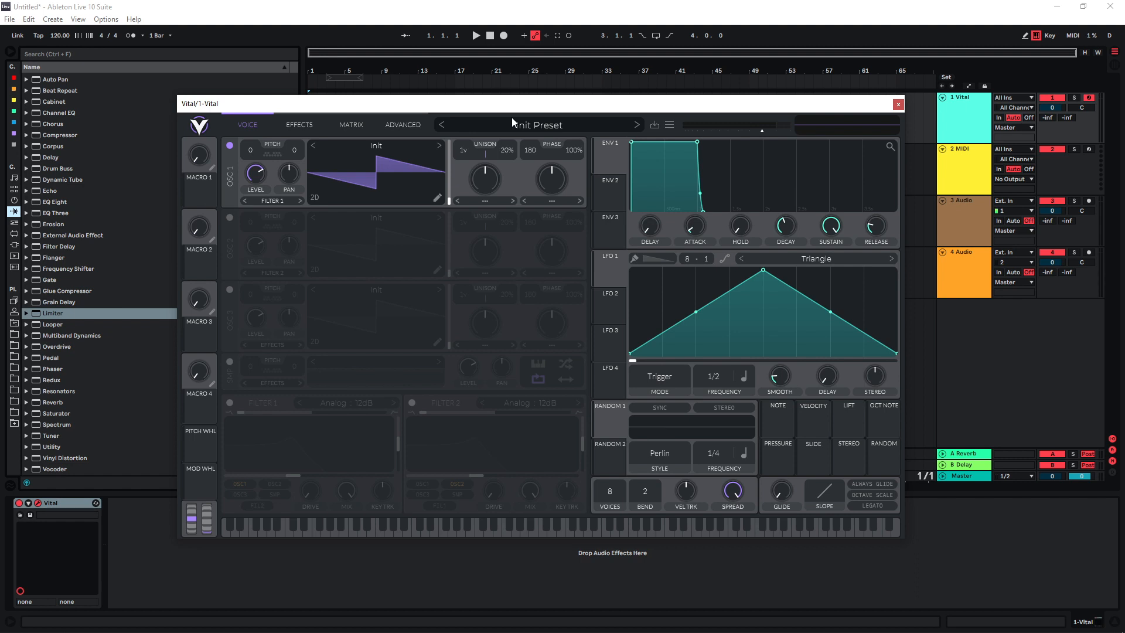
{"action": "mouse_move", "coordinate": [427, 119]}
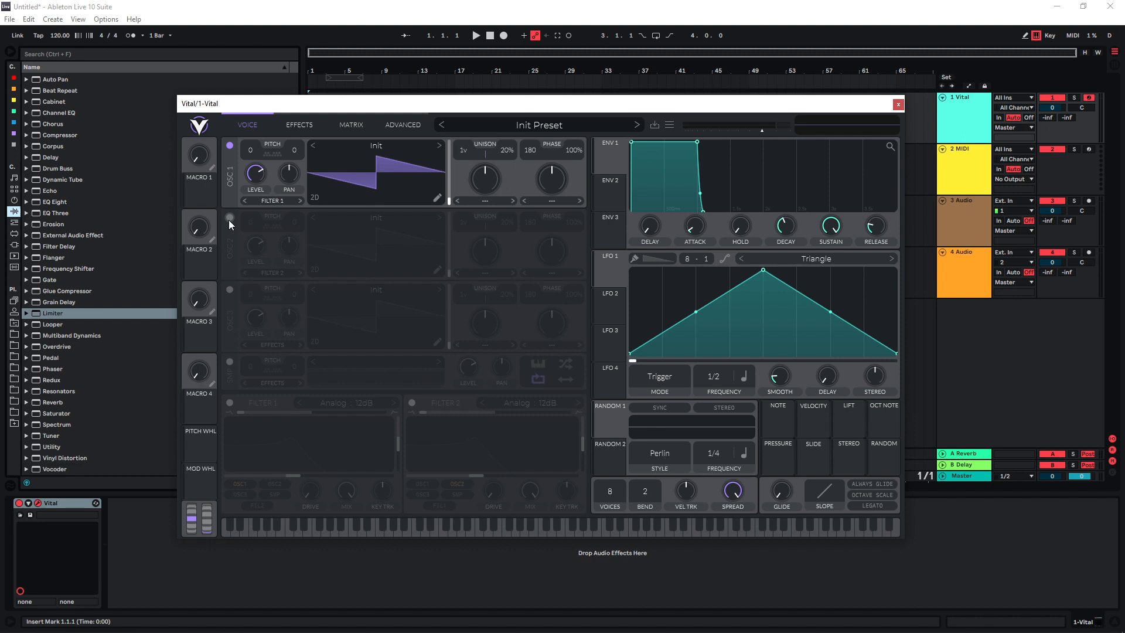
- Switch on oscillator 2 so it plays alongside the first oscillator
{"action": "left_click", "coordinate": [229, 220]}
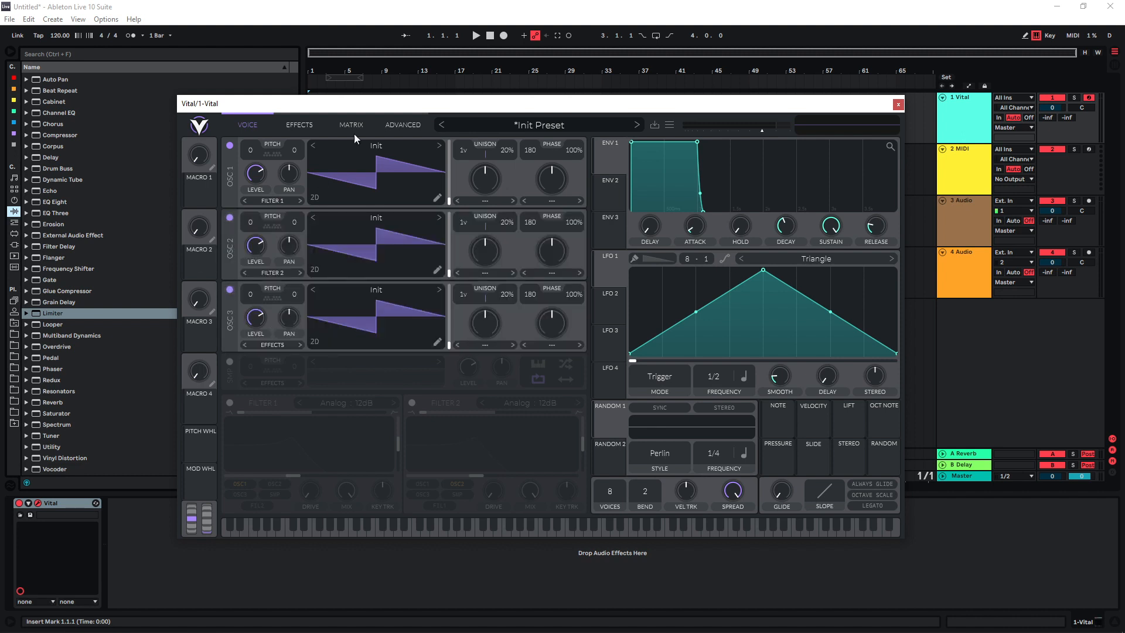
{"action": "mouse_move", "coordinate": [464, 231]}
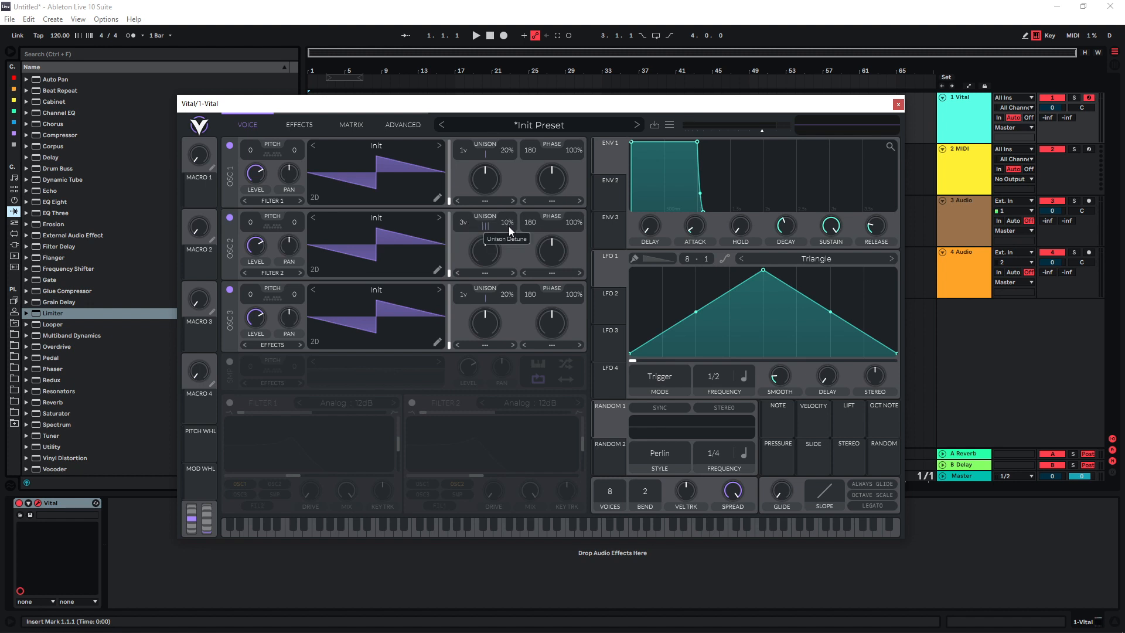
{"action": "mouse_move", "coordinate": [531, 320]}
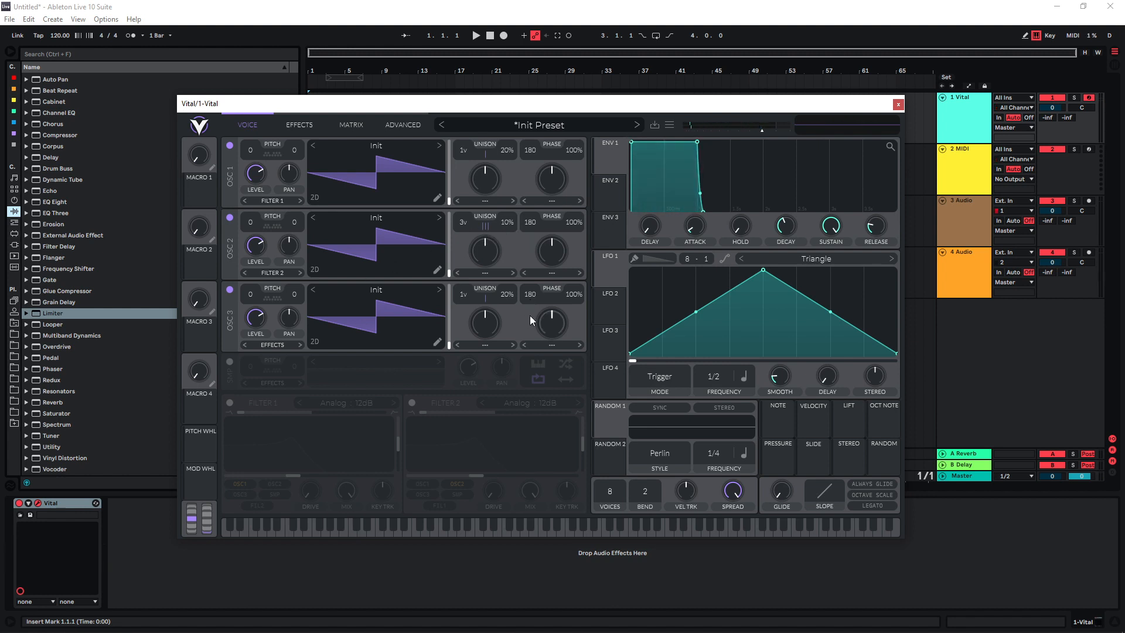
{"action": "mouse_move", "coordinate": [534, 299]}
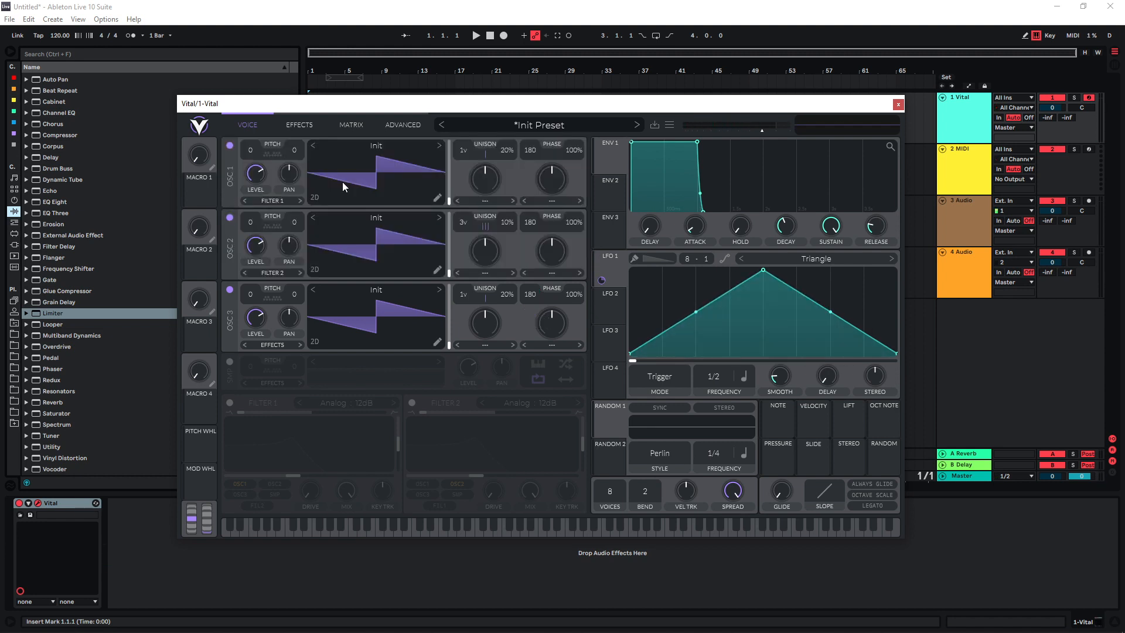
- Enable Filter 1 so the oscillators feed through it
{"action": "left_click", "coordinate": [228, 402]}
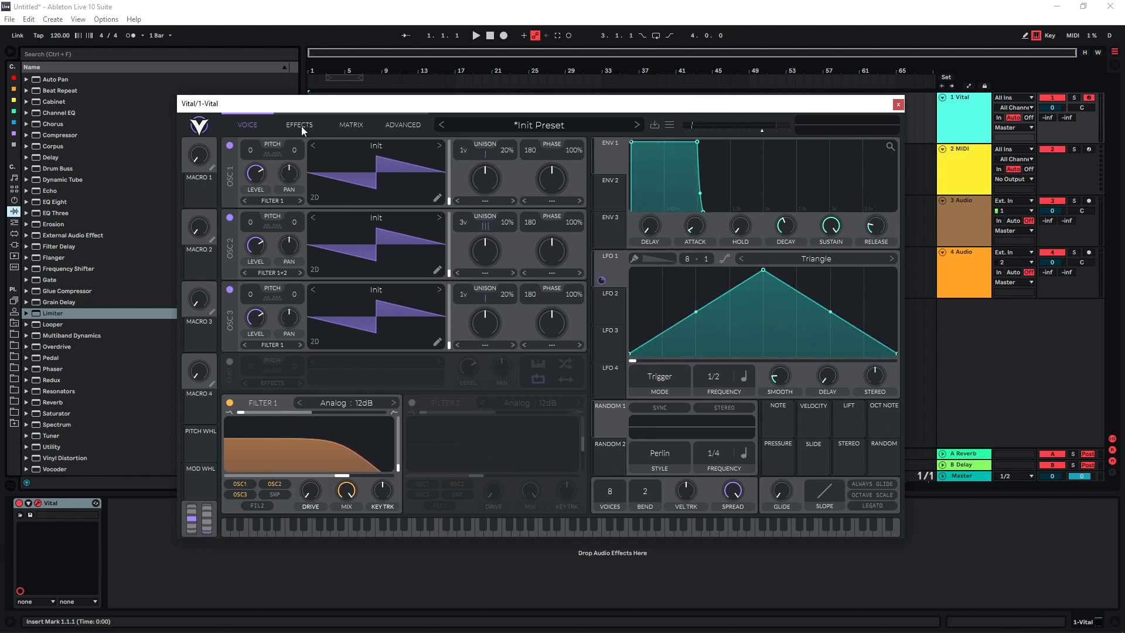
- Enable soft-clip Distortion in the effect chain after the compressor
{"action": "left_click", "coordinate": [299, 124]}
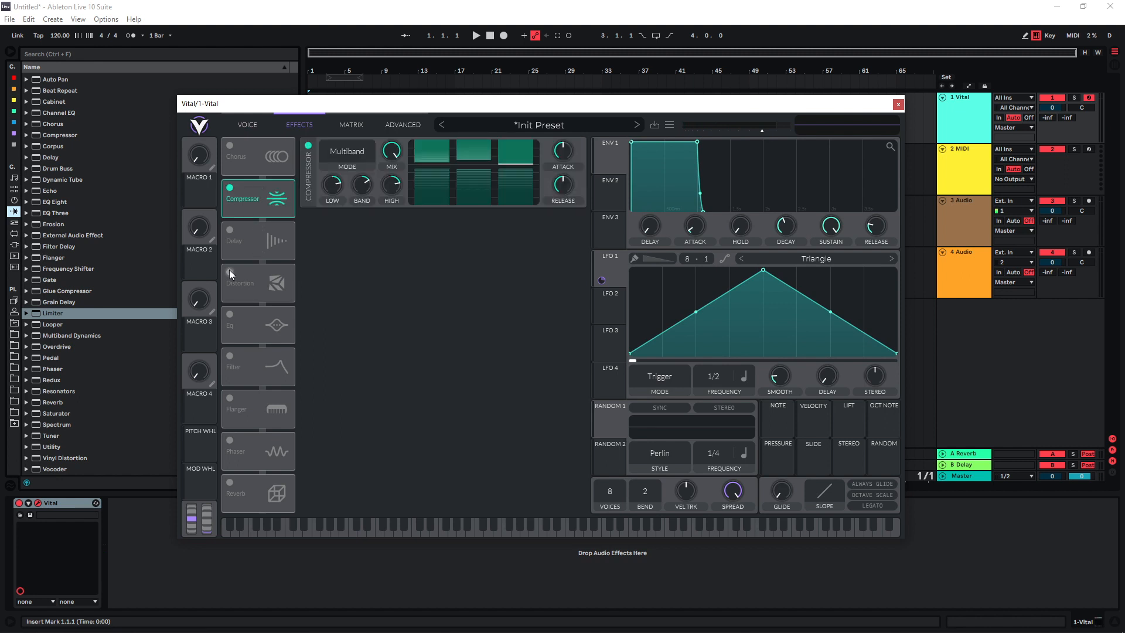
{"action": "left_click", "coordinate": [230, 271]}
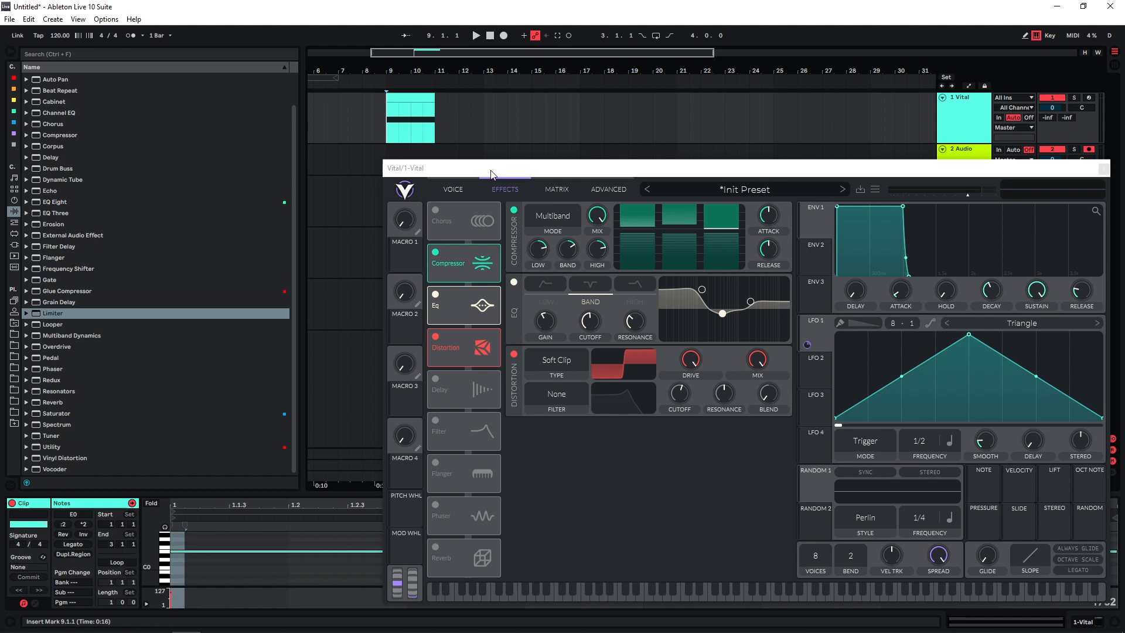
- Finish recording the resampled loop on 2-Audio 1 and bring up track 3's Vital
{"action": "left_click", "coordinate": [475, 36]}
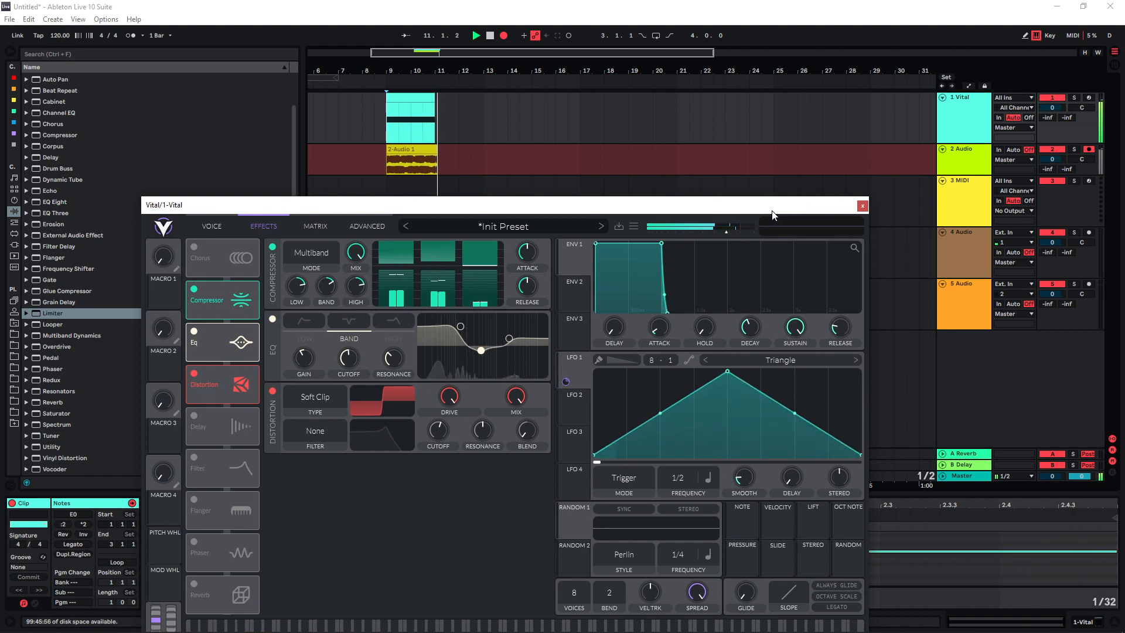
{"action": "left_click", "coordinate": [862, 206]}
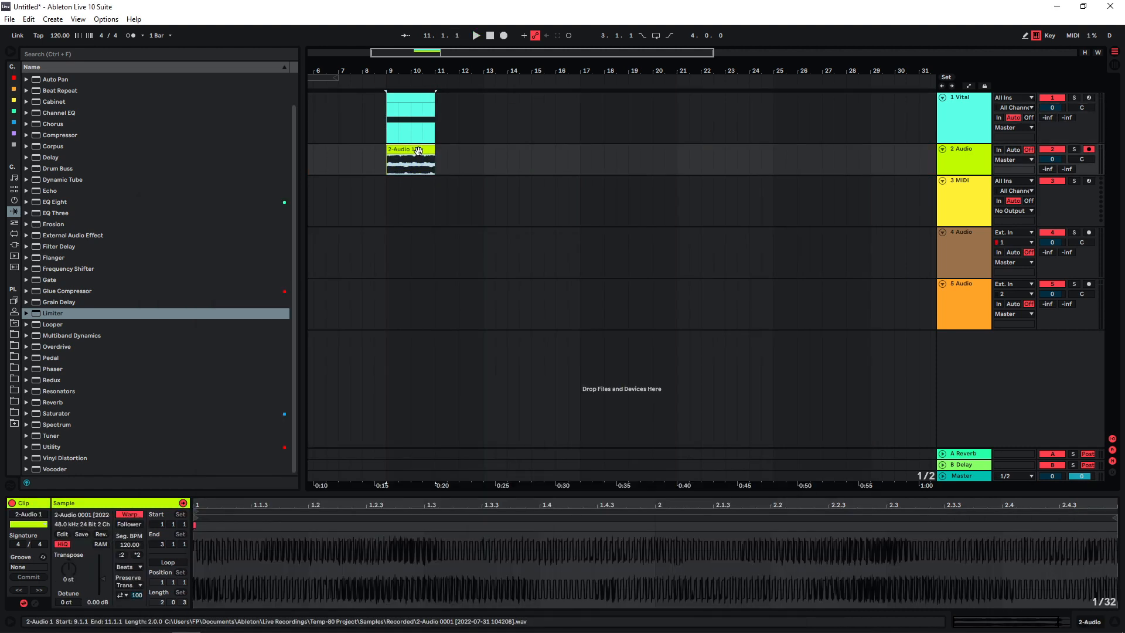
{"action": "right_click", "coordinate": [416, 151]}
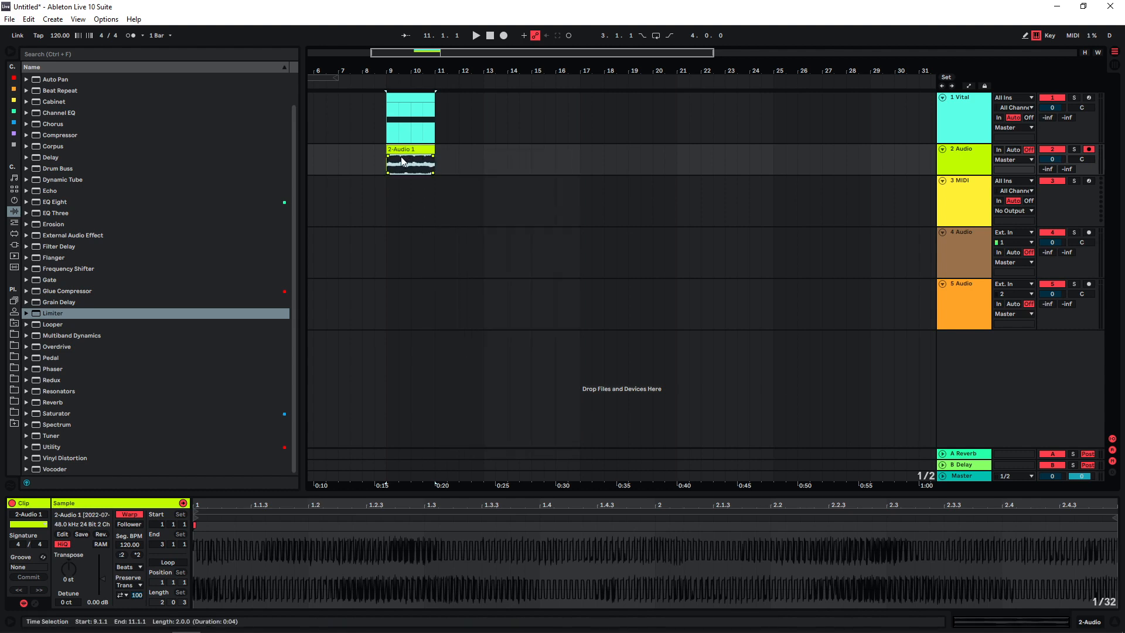
{"action": "left_click", "coordinate": [964, 115]}
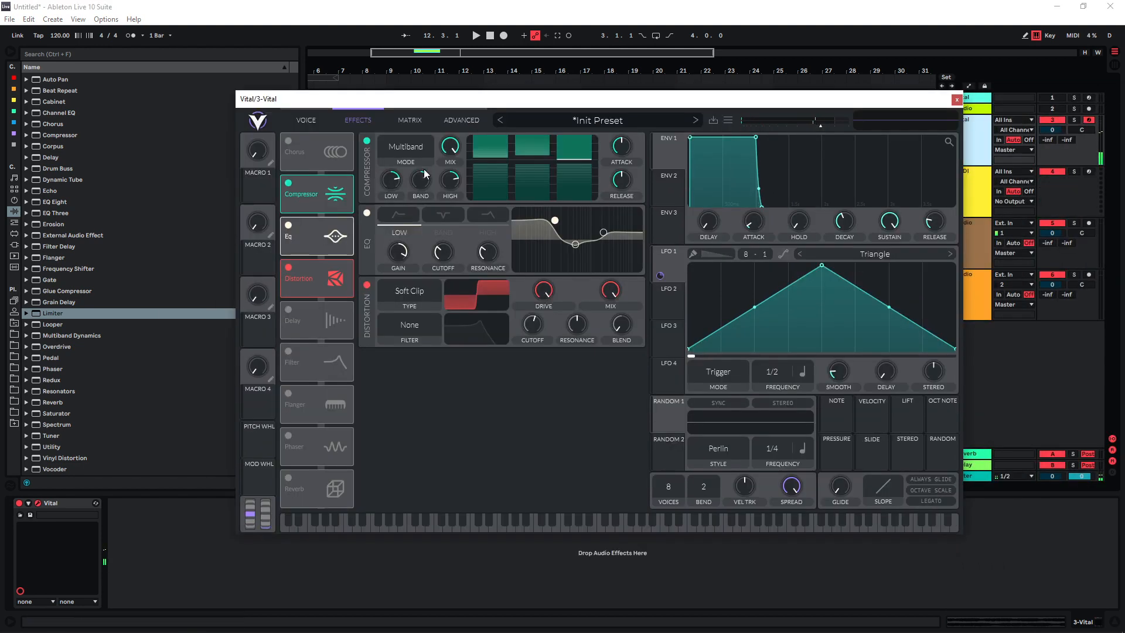
- Load the 2-Audio 1 loop into Vital's sampler and add a point to the LFO shape
{"action": "left_click", "coordinate": [305, 119]}
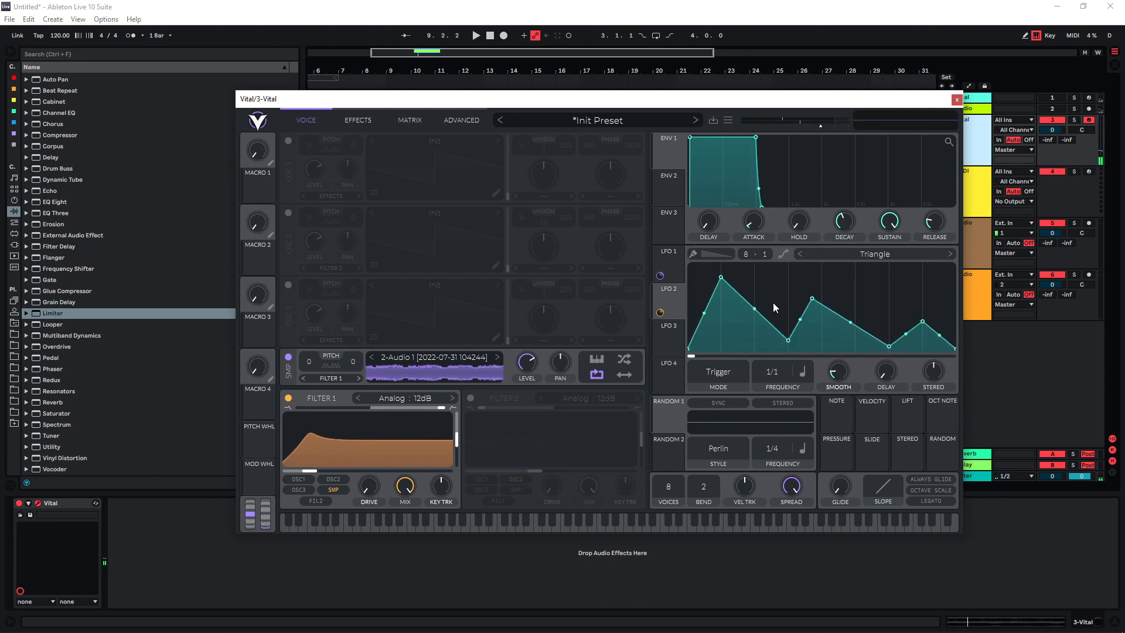
{"action": "left_click", "coordinate": [476, 35]}
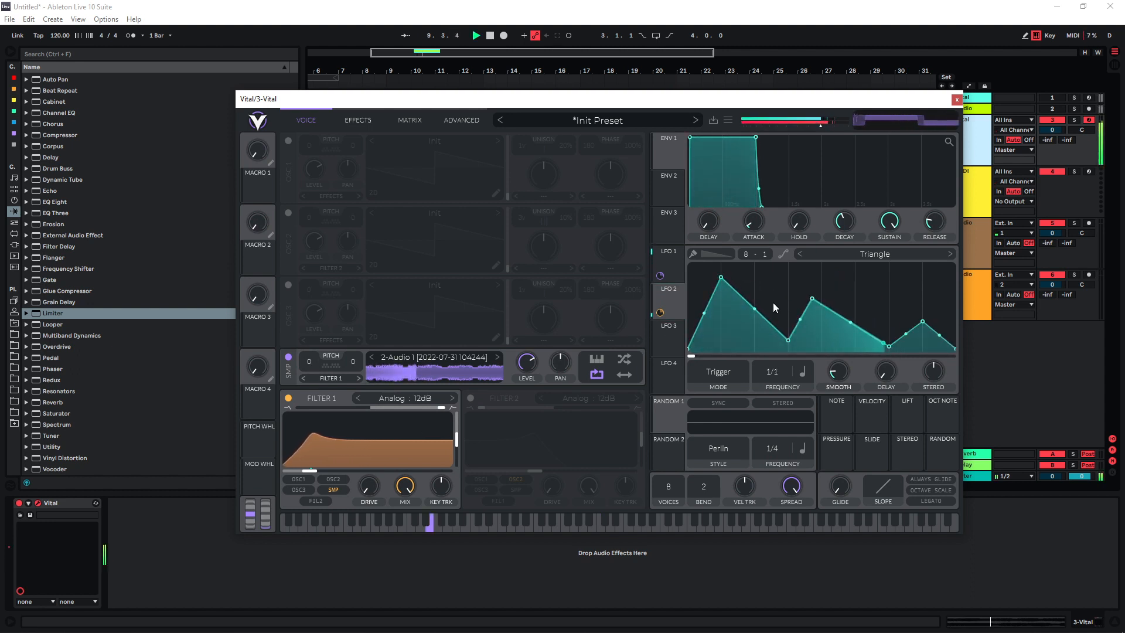
{"action": "left_click", "coordinate": [358, 119]}
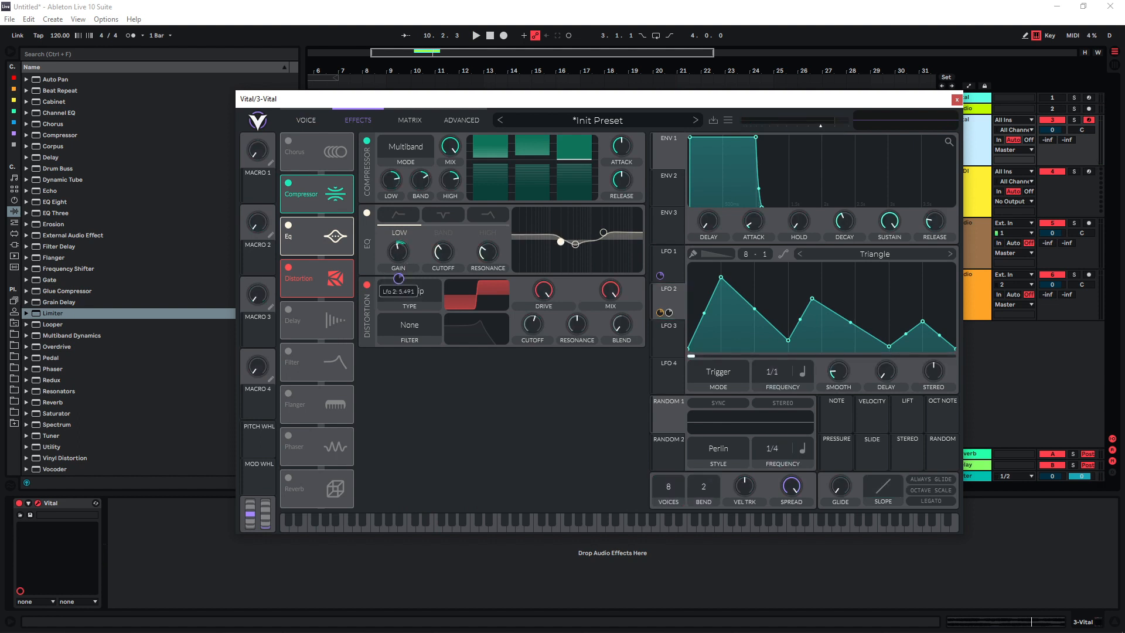
- Route LFO 3 onto the EQ high-band cutoff and adjust its modulation depth
{"action": "left_click", "coordinate": [475, 35]}
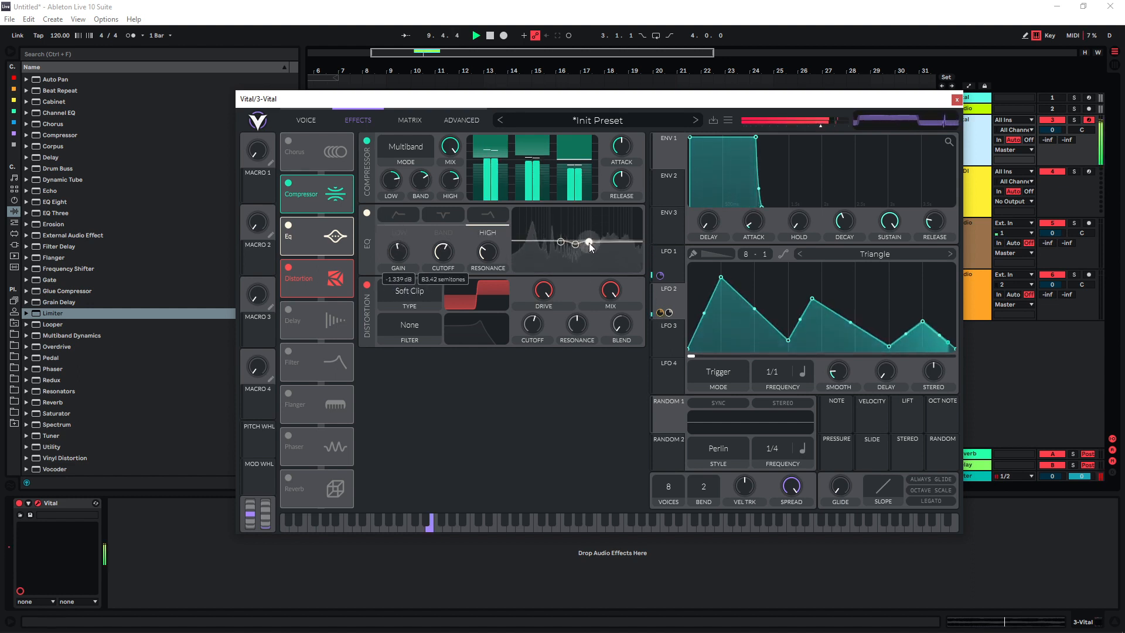
{"action": "left_click", "coordinate": [668, 336]}
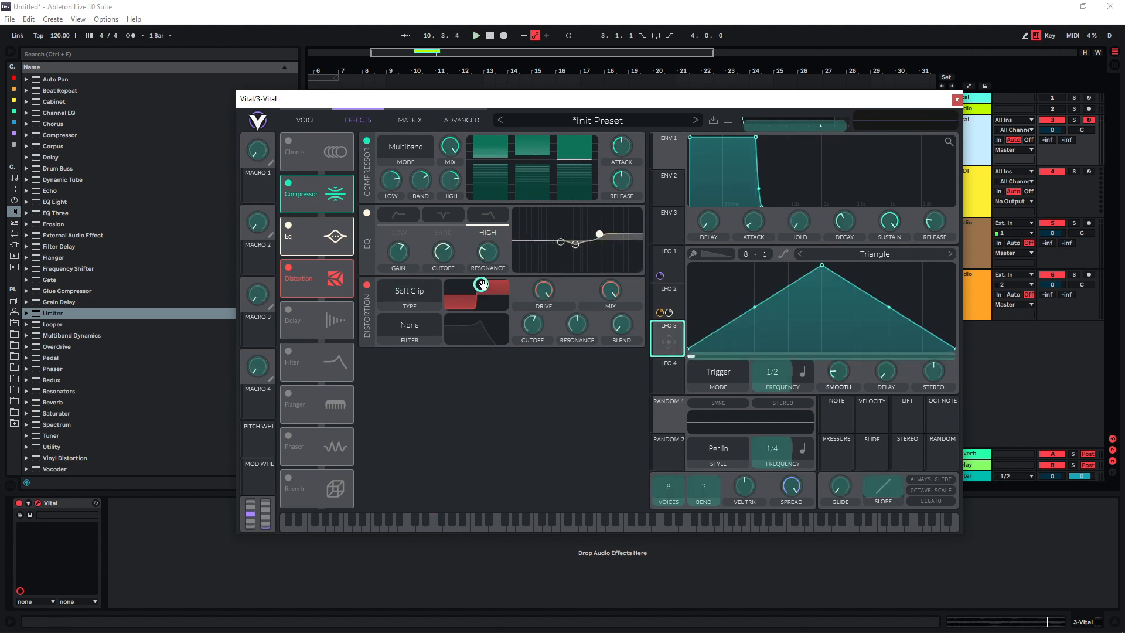
{"action": "left_click_drag", "start_coordinate": [443, 253], "coordinate": [443, 244]}
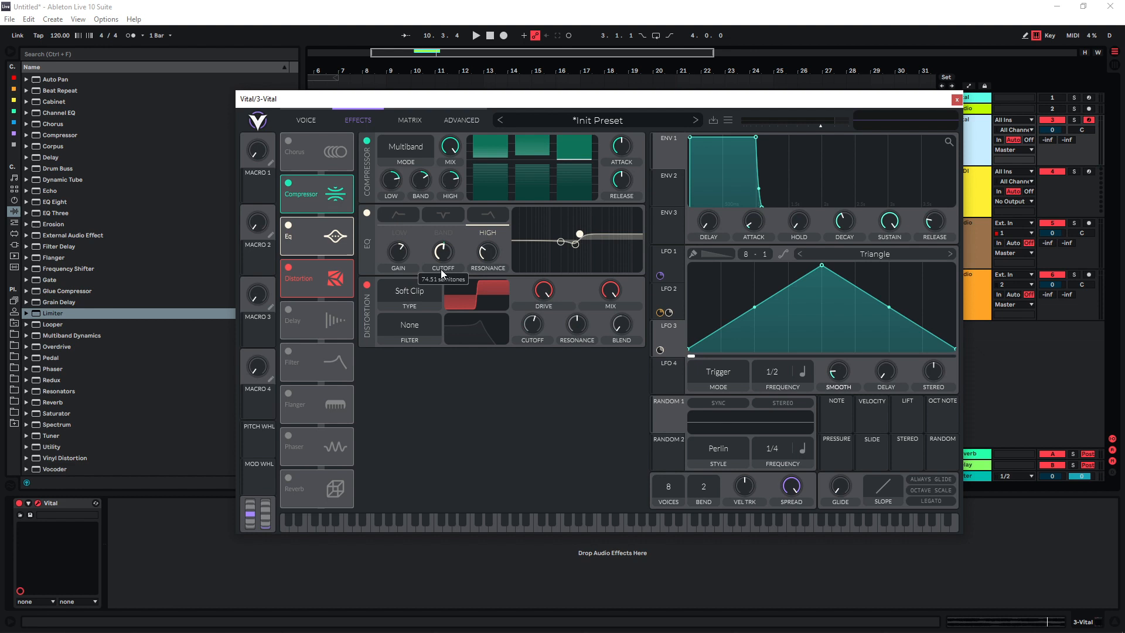
{"action": "left_click", "coordinate": [475, 36]}
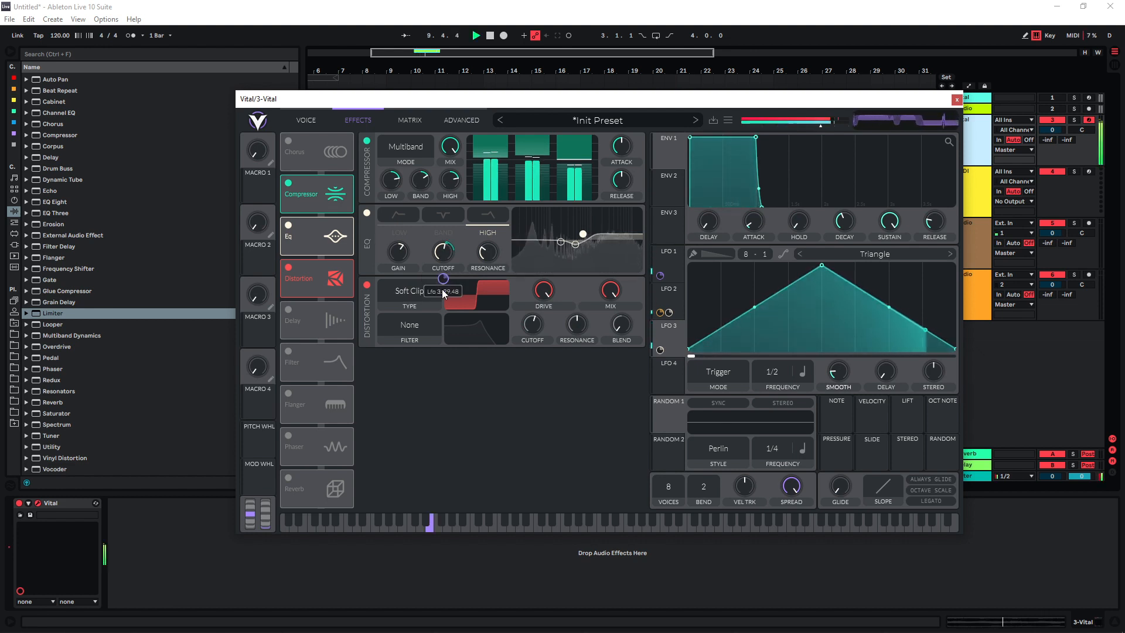
- Return to LFO 1's shape, then close Vital after resampling onto track 6
{"action": "left_click", "coordinate": [667, 288]}
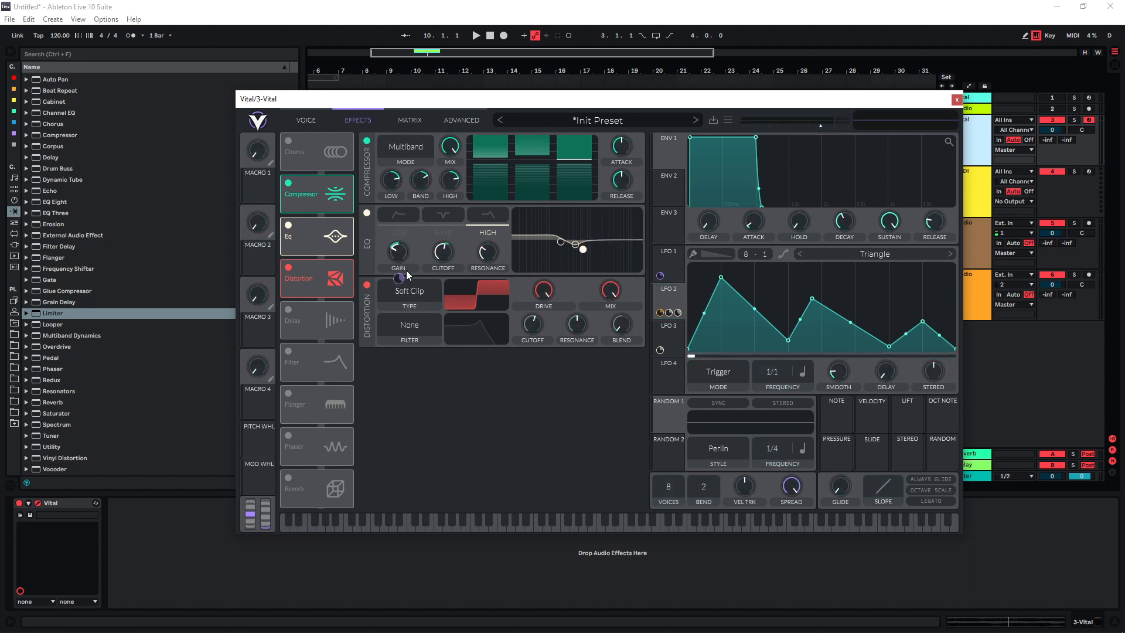
{"action": "left_click", "coordinate": [476, 35]}
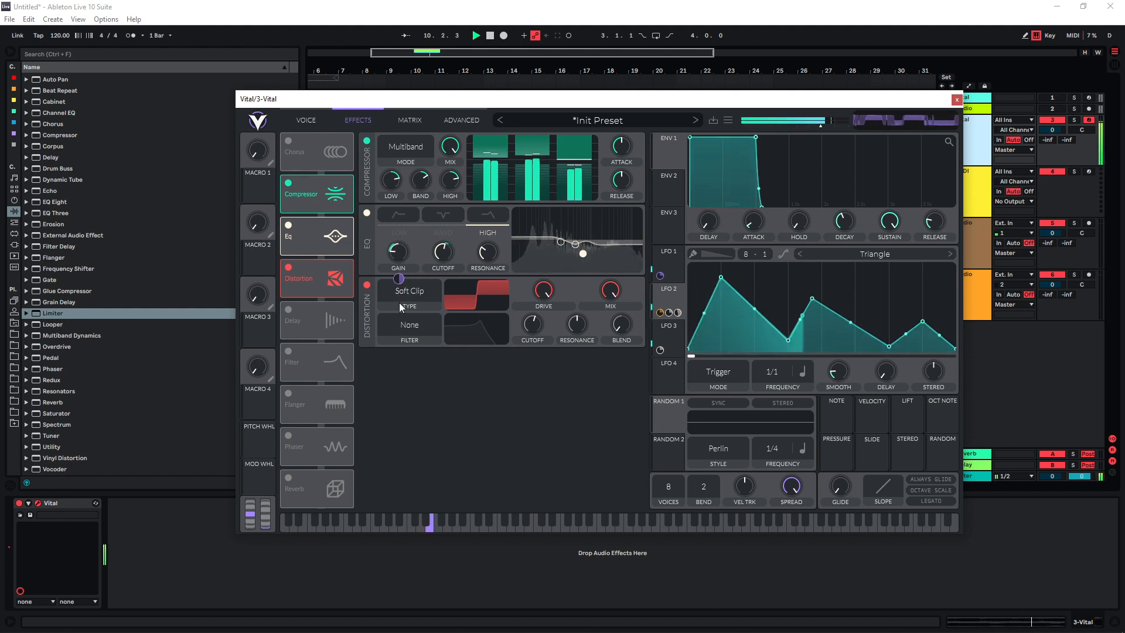
{"action": "left_click", "coordinate": [957, 99]}
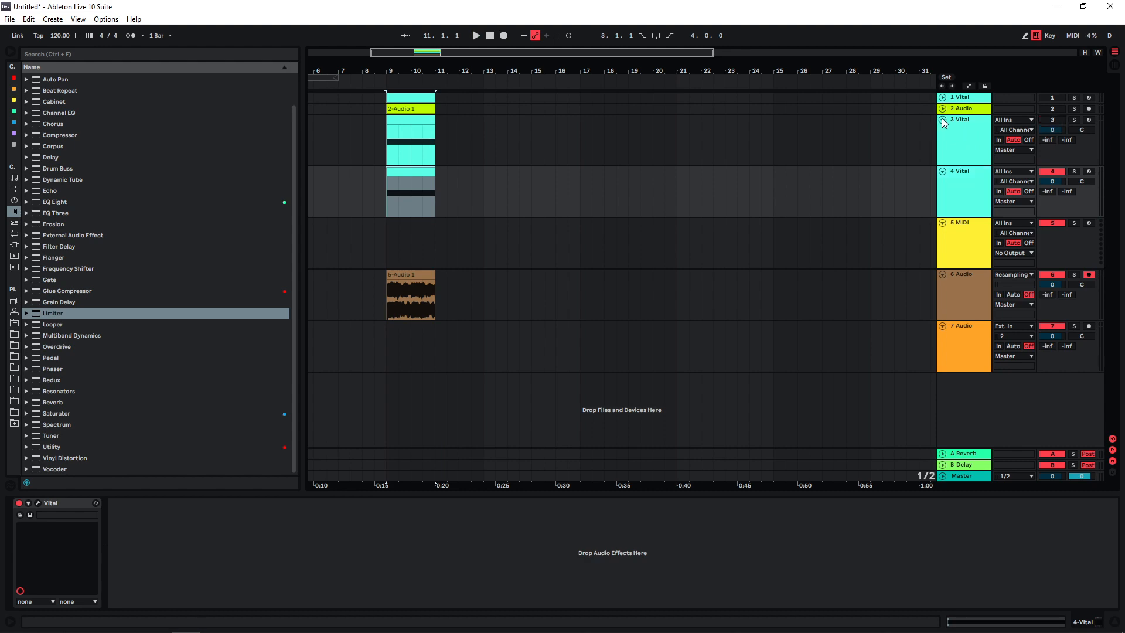
- Bring up track 5's Vital effects and cut the EQ low shelf to about -8.37 dB
{"action": "left_click", "coordinate": [942, 119]}
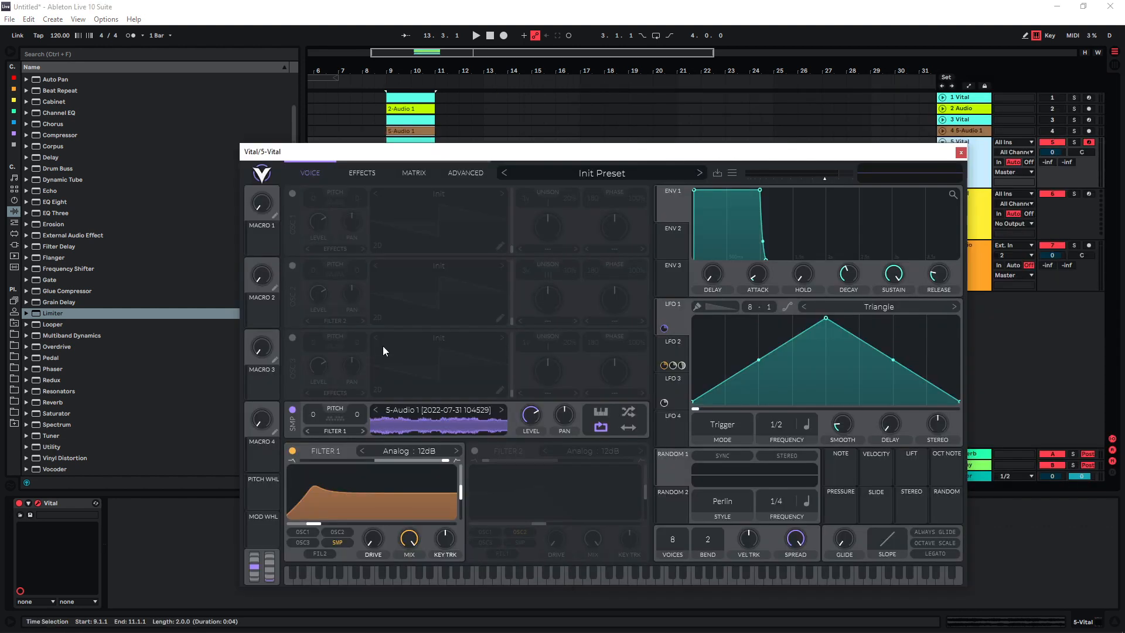
{"action": "mouse_move", "coordinate": [365, 188]}
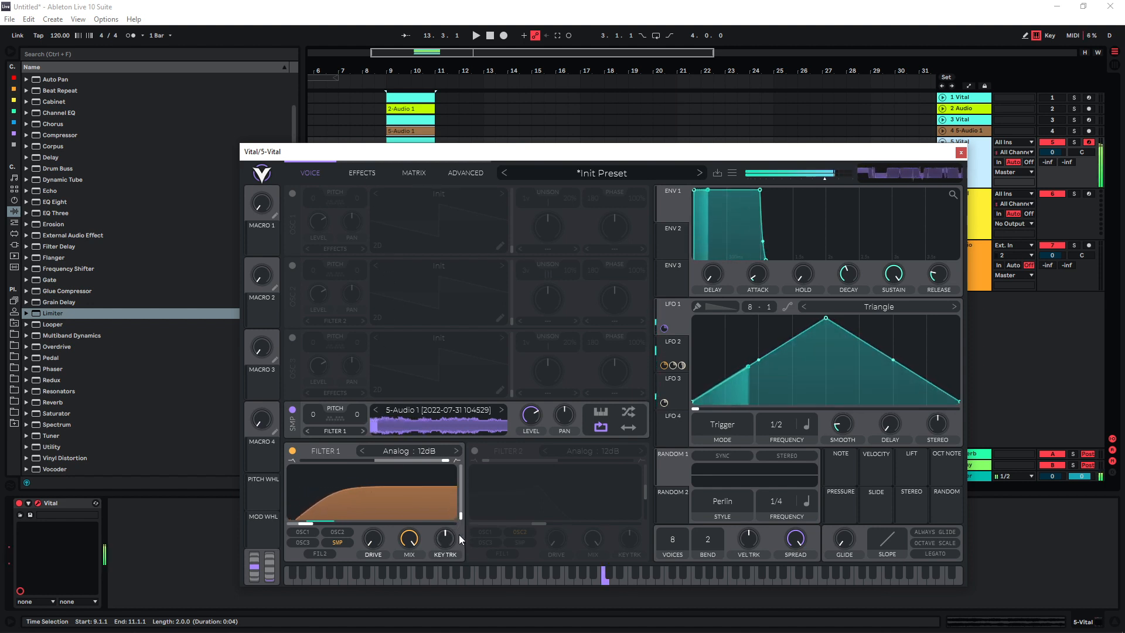
{"action": "left_click", "coordinate": [362, 172]}
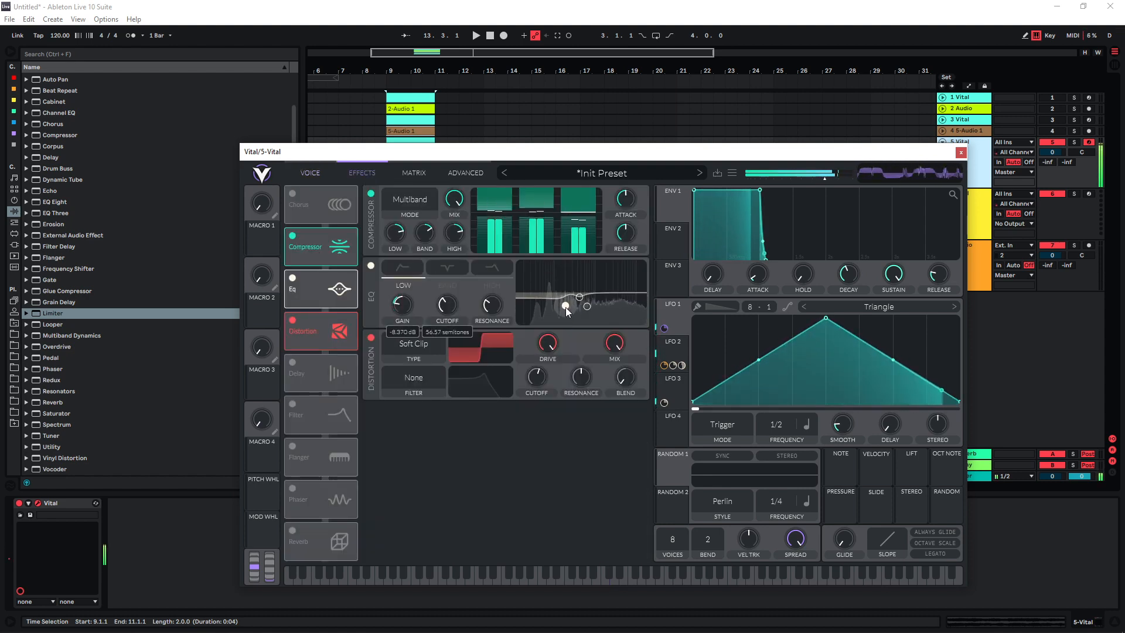
- Turn the EQ into a mid-band notch and set the analog filter effect to 44% mix
{"action": "left_click", "coordinate": [447, 268]}
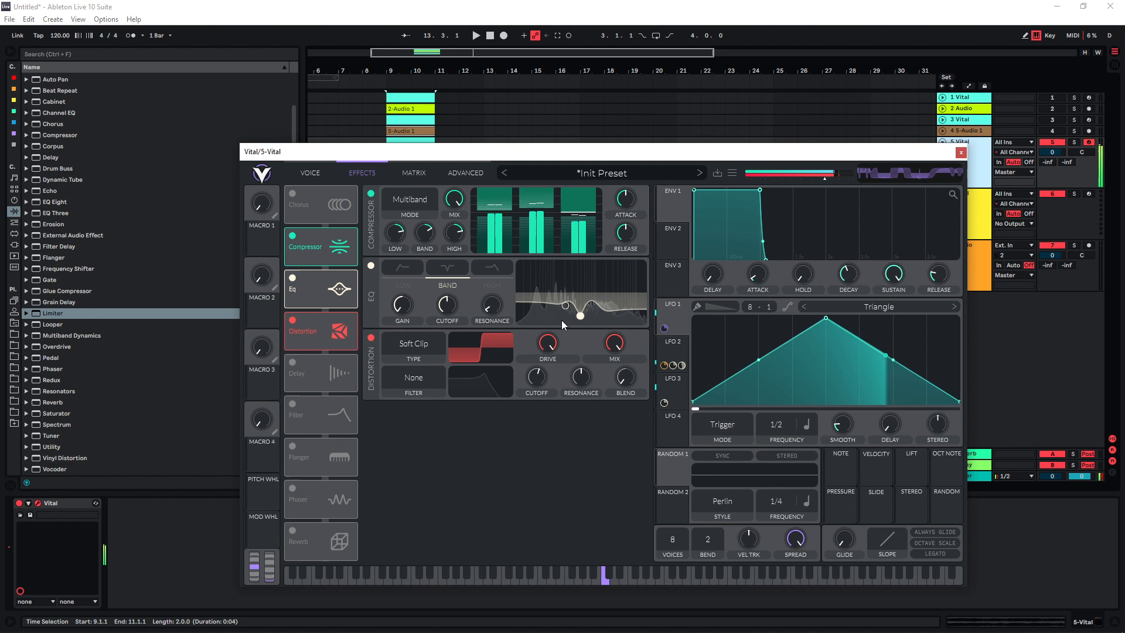
{"action": "left_click", "coordinate": [293, 415]}
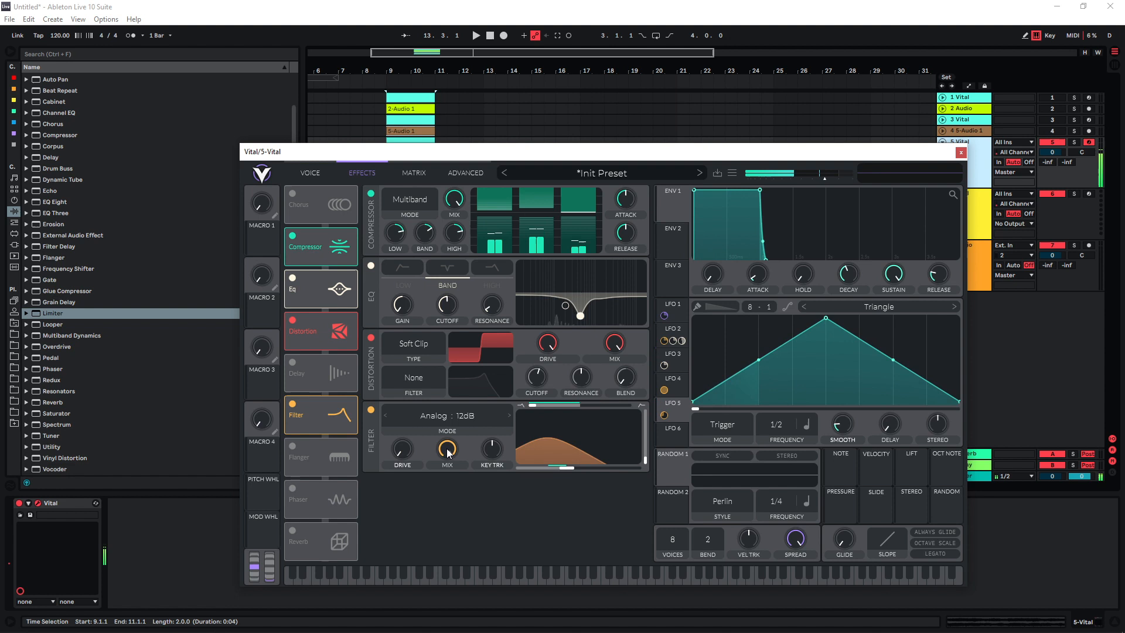
{"action": "left_click", "coordinate": [447, 449]}
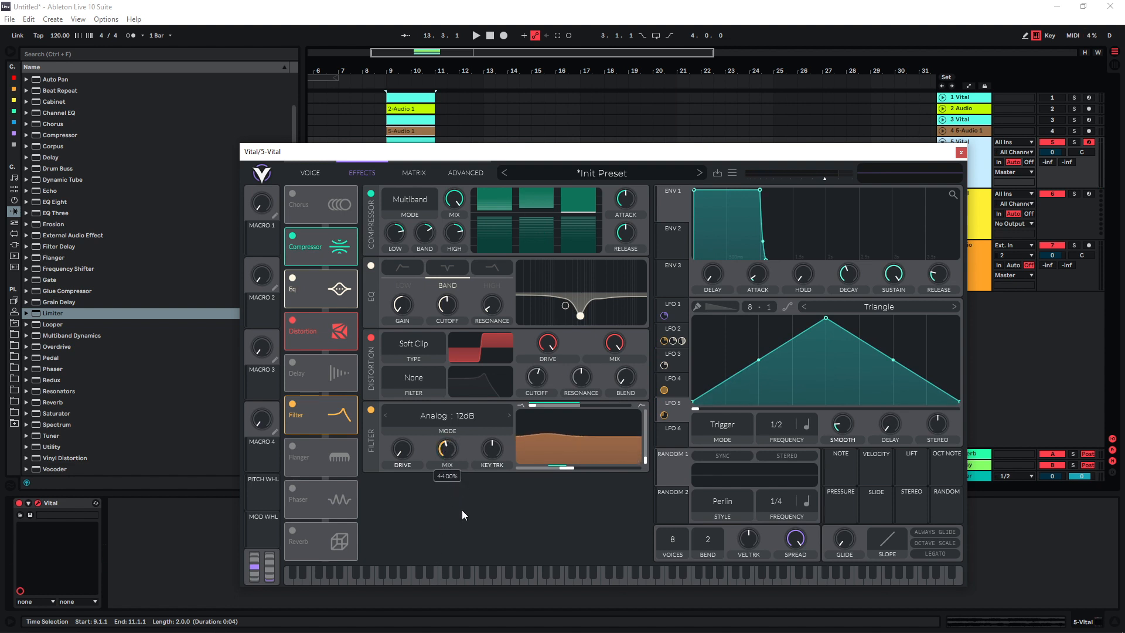
{"action": "left_click", "coordinate": [671, 335]}
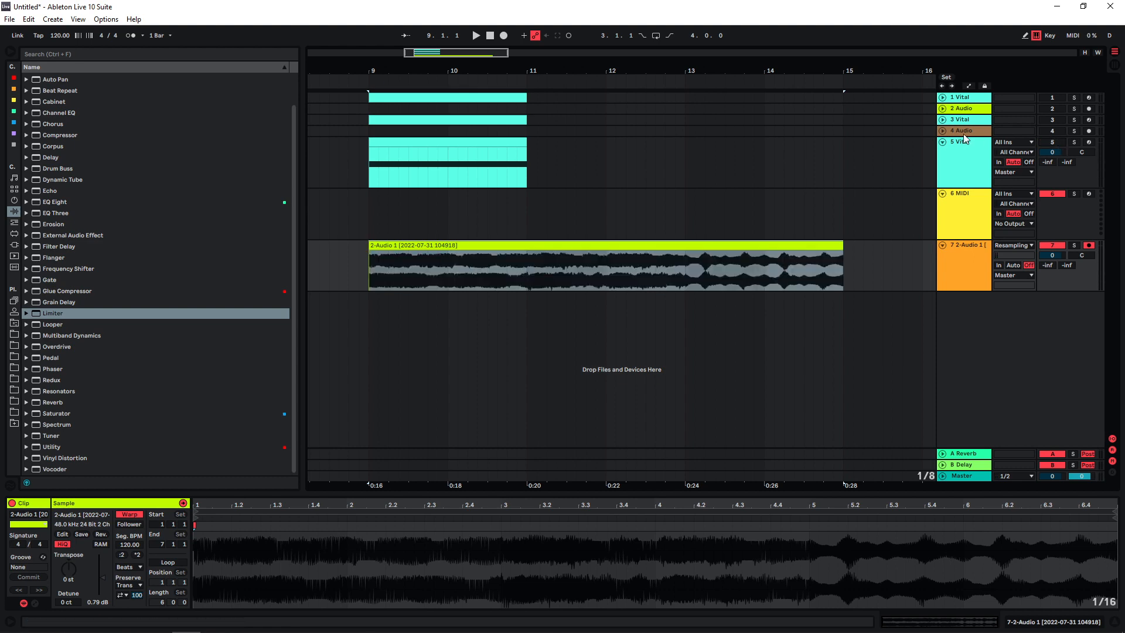
- Create a Sampler from the resampled recording, play its clip and show Sample and MIDI views
{"action": "left_click", "coordinate": [942, 142]}
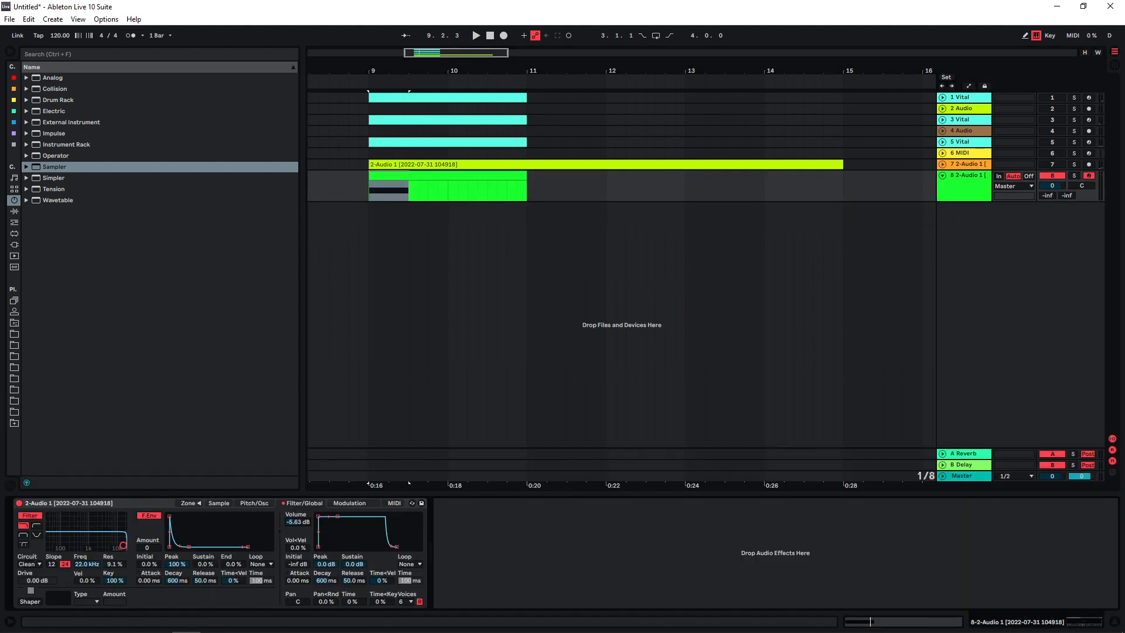
{"action": "left_click", "coordinate": [474, 36]}
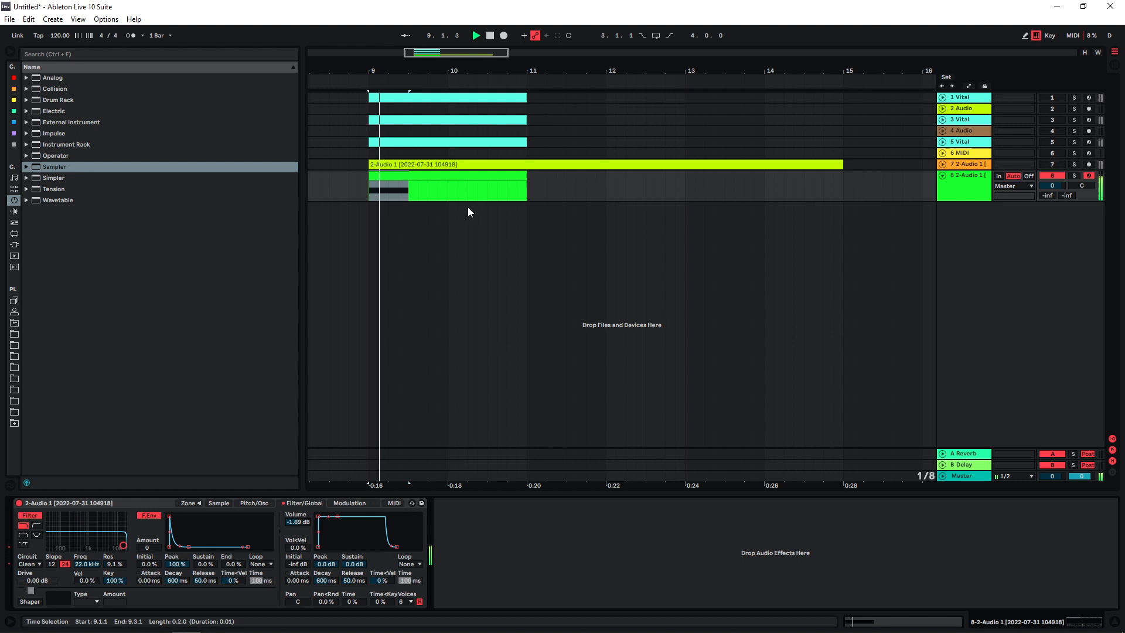
{"action": "left_click", "coordinate": [218, 503]}
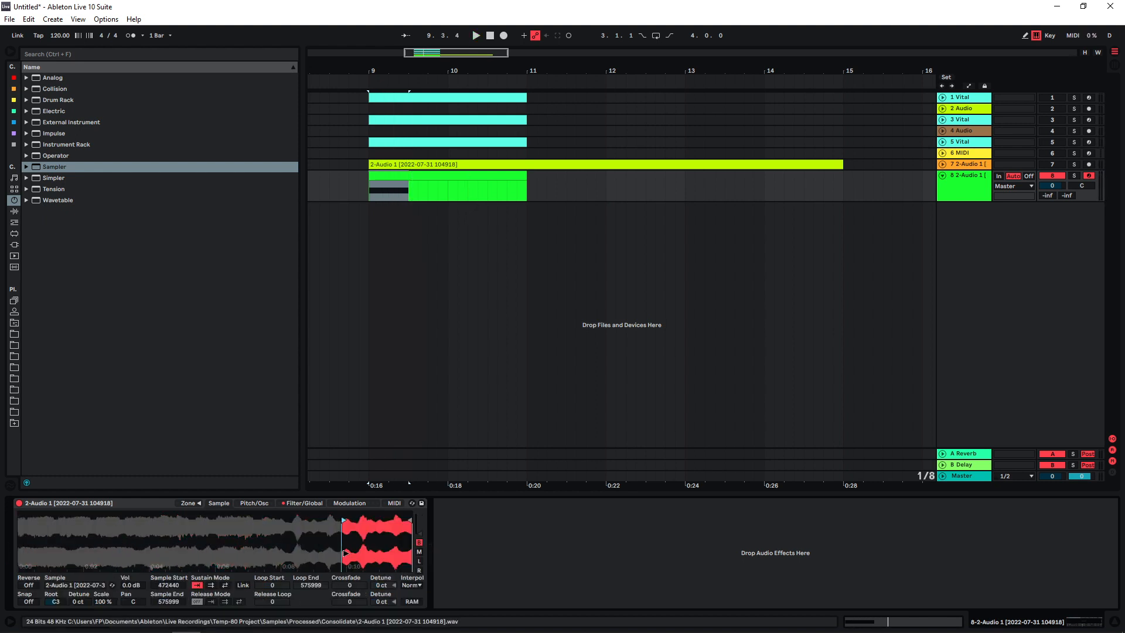
{"action": "left_click", "coordinate": [349, 503]}
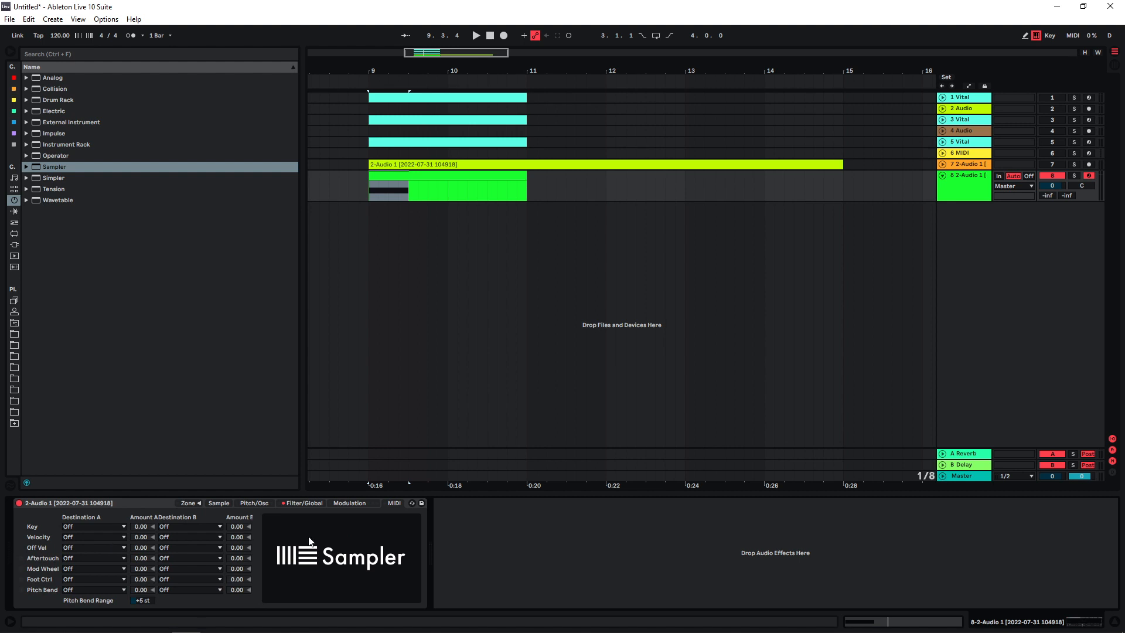
{"action": "mouse_move", "coordinate": [111, 538]}
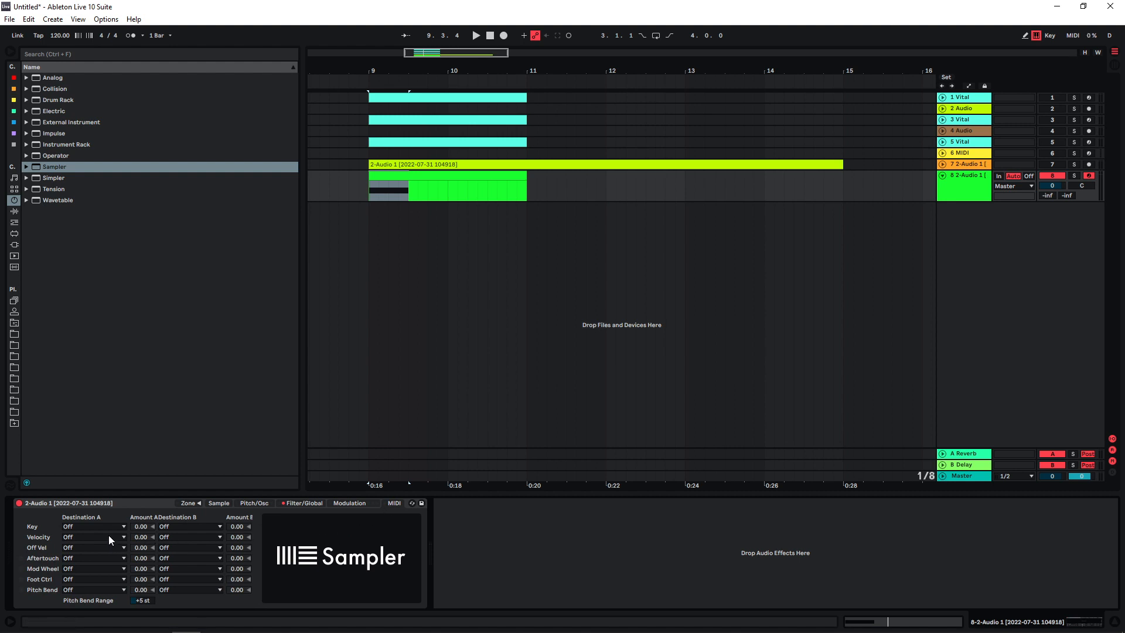
- Route note velocity to Sample Offset in the Sampler's MIDI destinations
{"action": "left_click", "coordinate": [93, 536]}
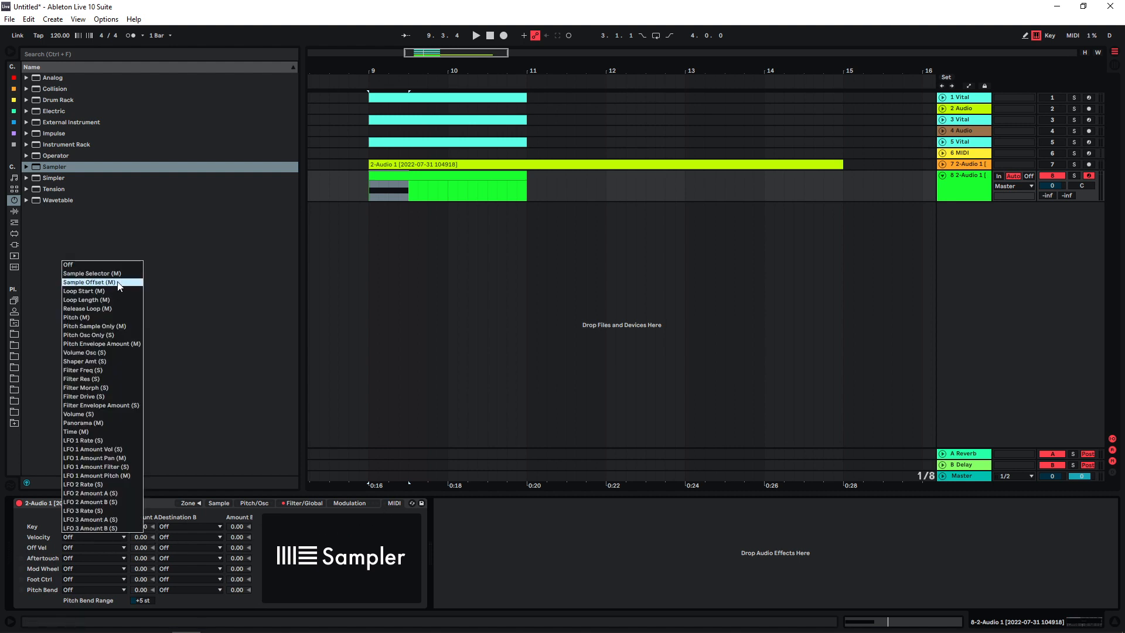
{"action": "left_click", "coordinate": [89, 281]}
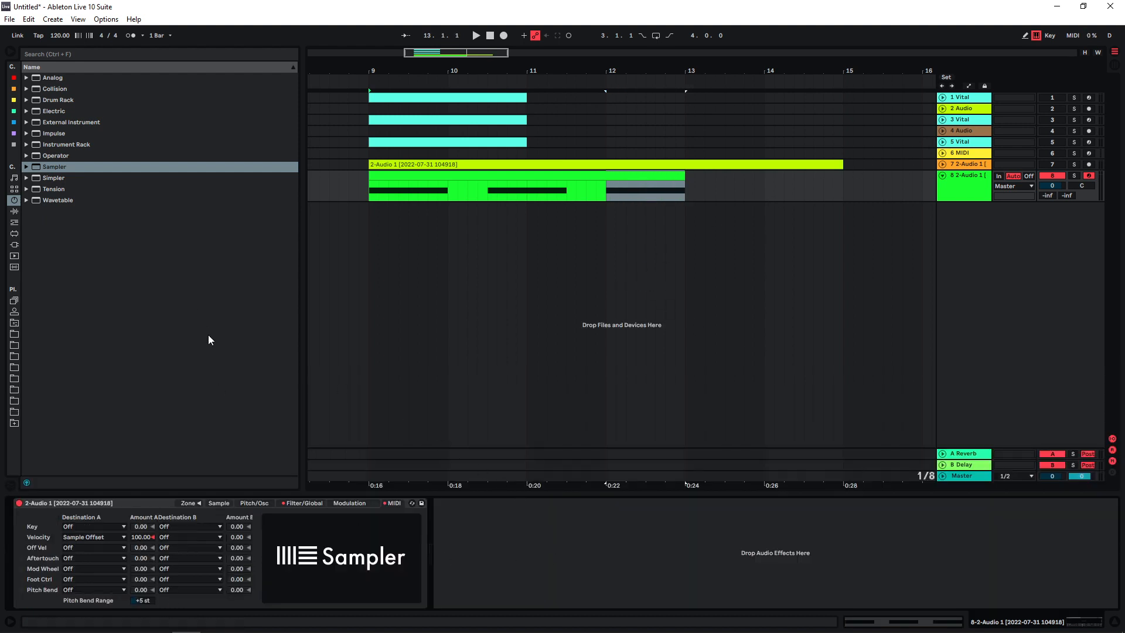
{"action": "mouse_move", "coordinate": [194, 328]}
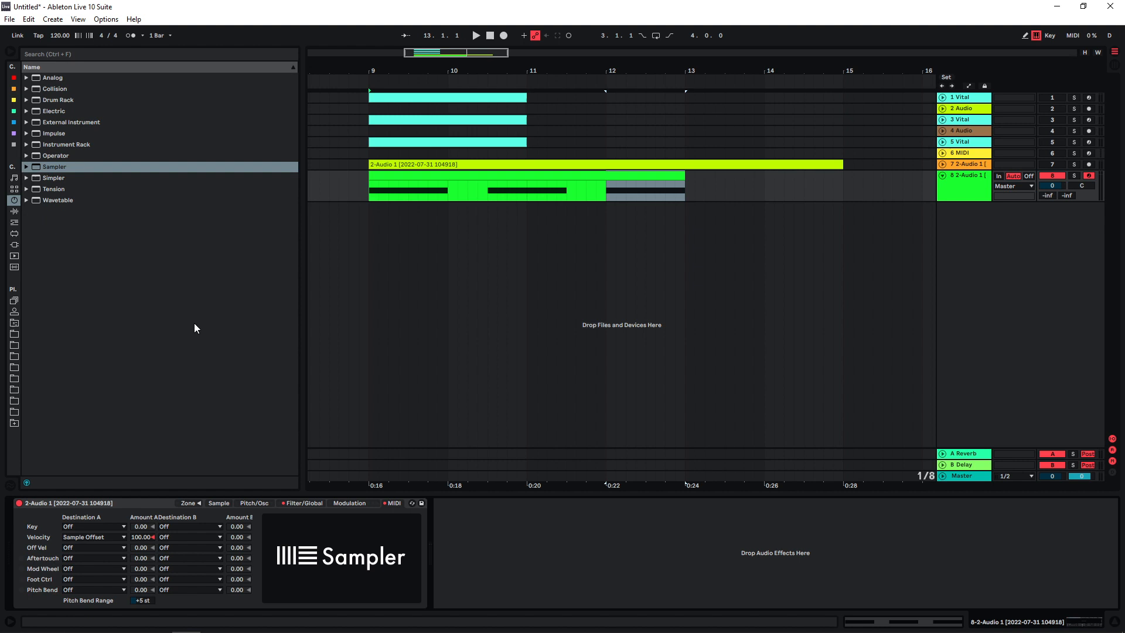
- Load EQ Eight, Glue Compressor, Saturator and Limiter after the Sampler on track 8
{"action": "left_click", "coordinate": [12, 210]}
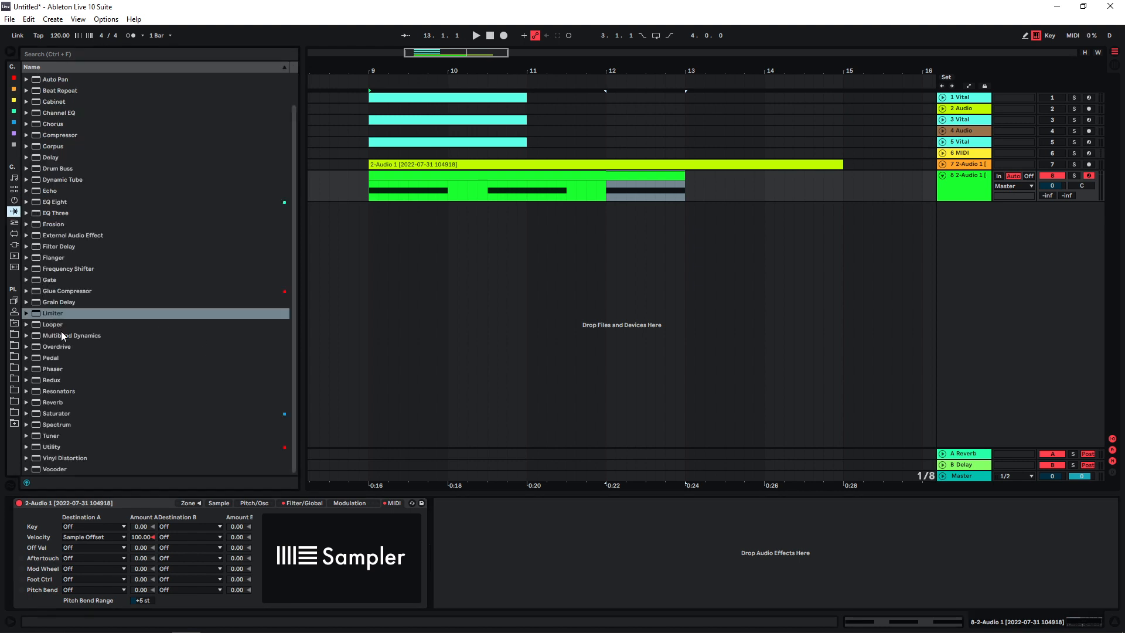
{"action": "double_click", "coordinate": [55, 201]}
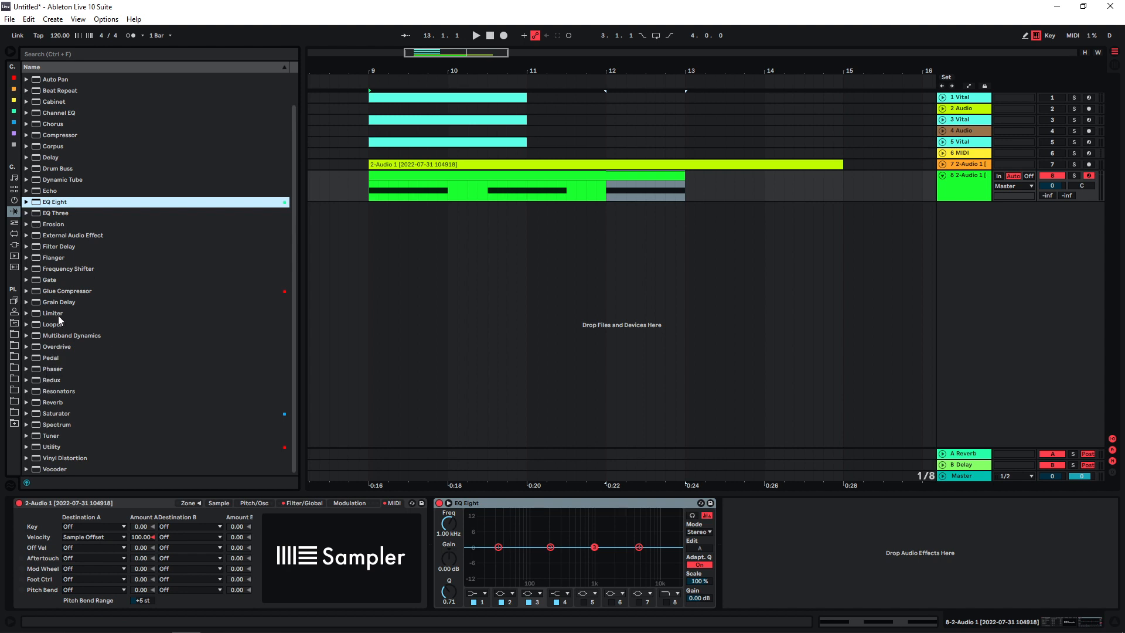
{"action": "mouse_move", "coordinate": [57, 295]}
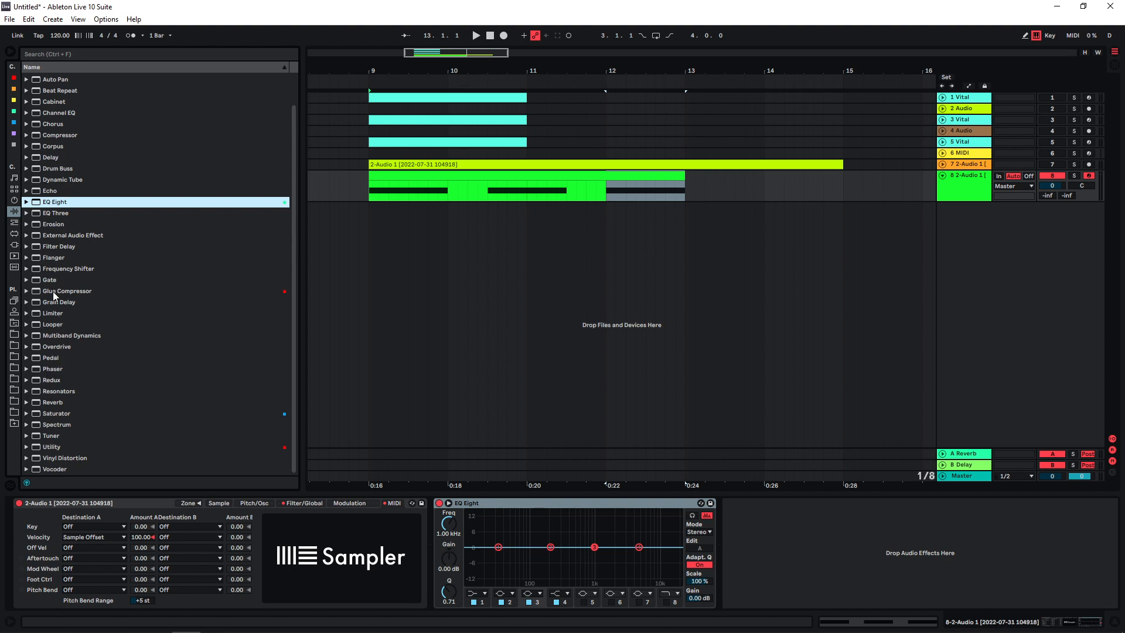
{"action": "double_click", "coordinate": [57, 414]}
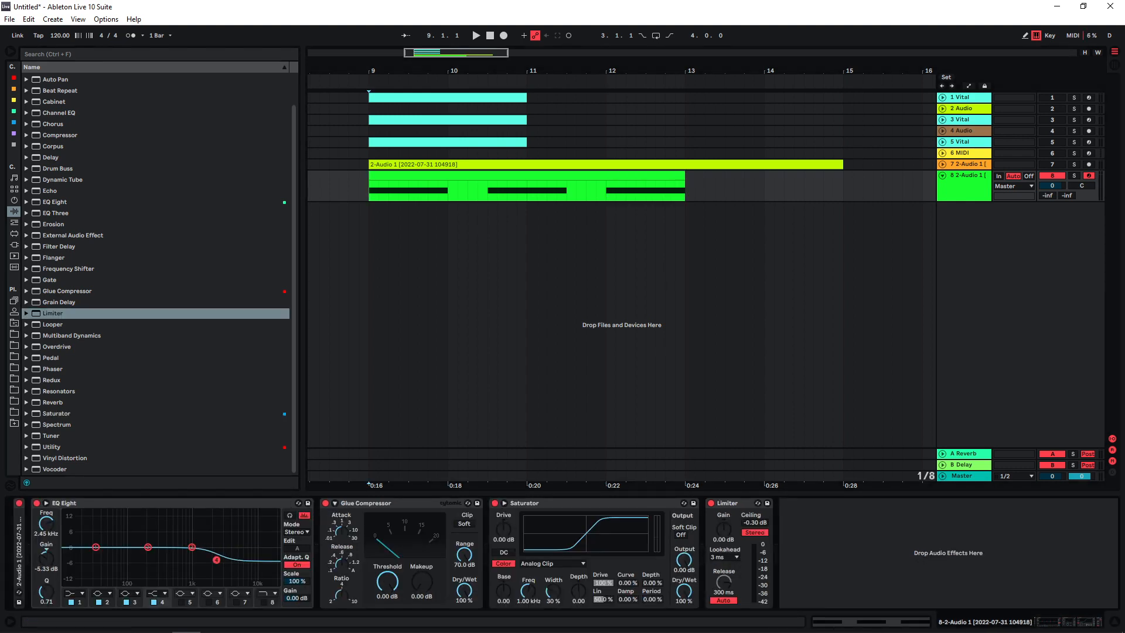
{"action": "left_click", "coordinate": [474, 35]}
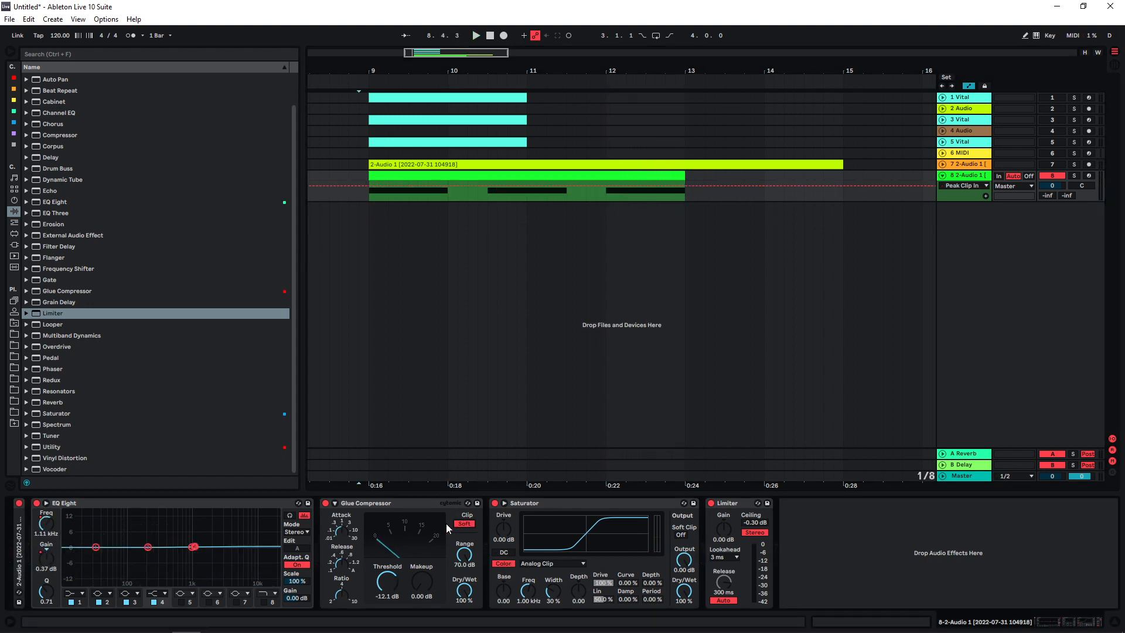
- Set Glue Compressor to −12.1 dB threshold with 12.9 dB makeup, Saturator to Soft Sine with Soft Clip on
{"action": "left_click", "coordinate": [475, 35]}
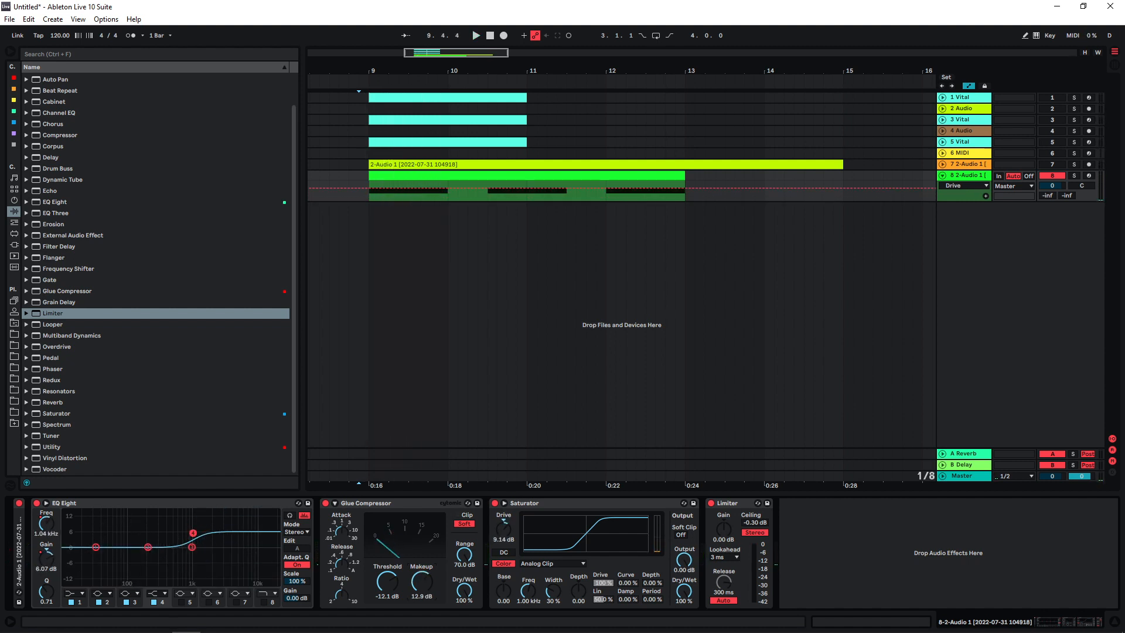
{"action": "left_click", "coordinate": [961, 185]}
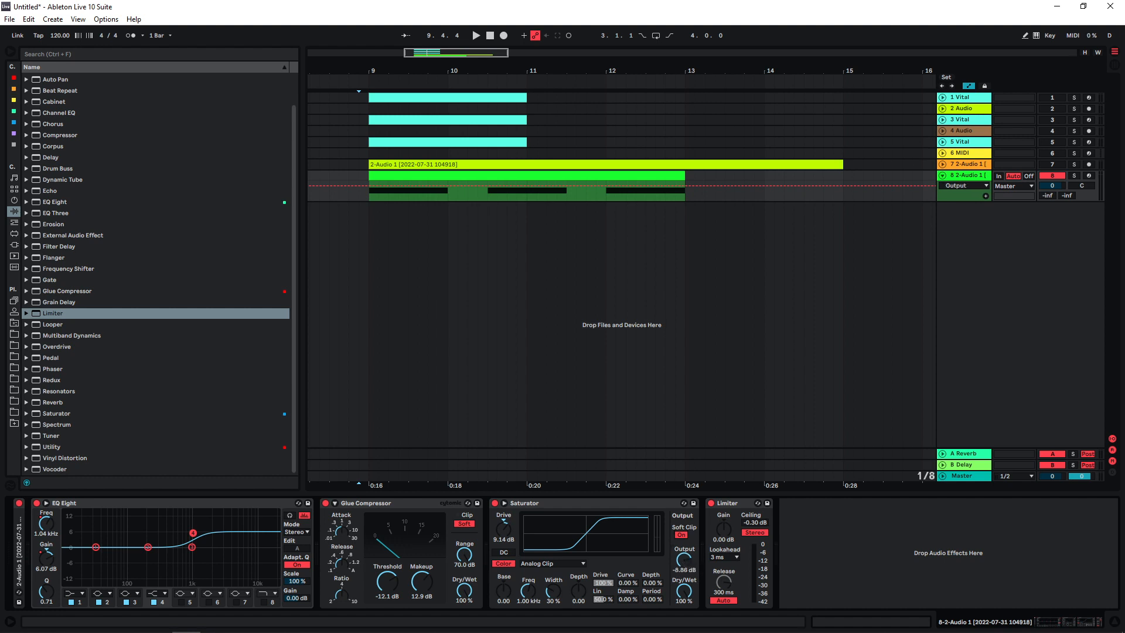
{"action": "left_click", "coordinate": [548, 563]}
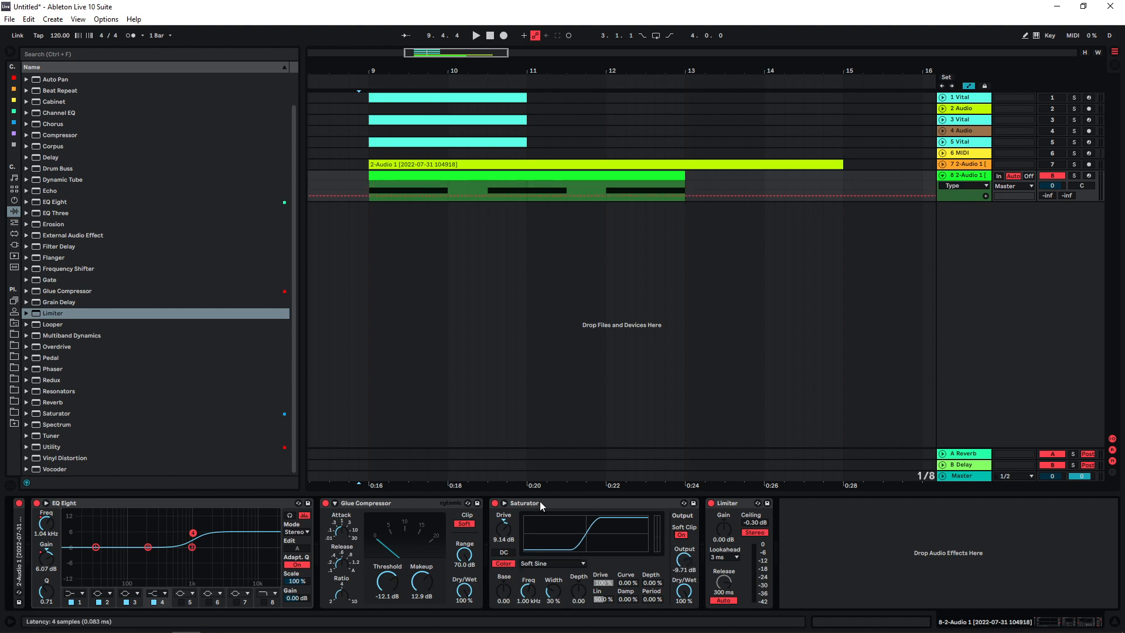
{"action": "left_click", "coordinate": [475, 35]}
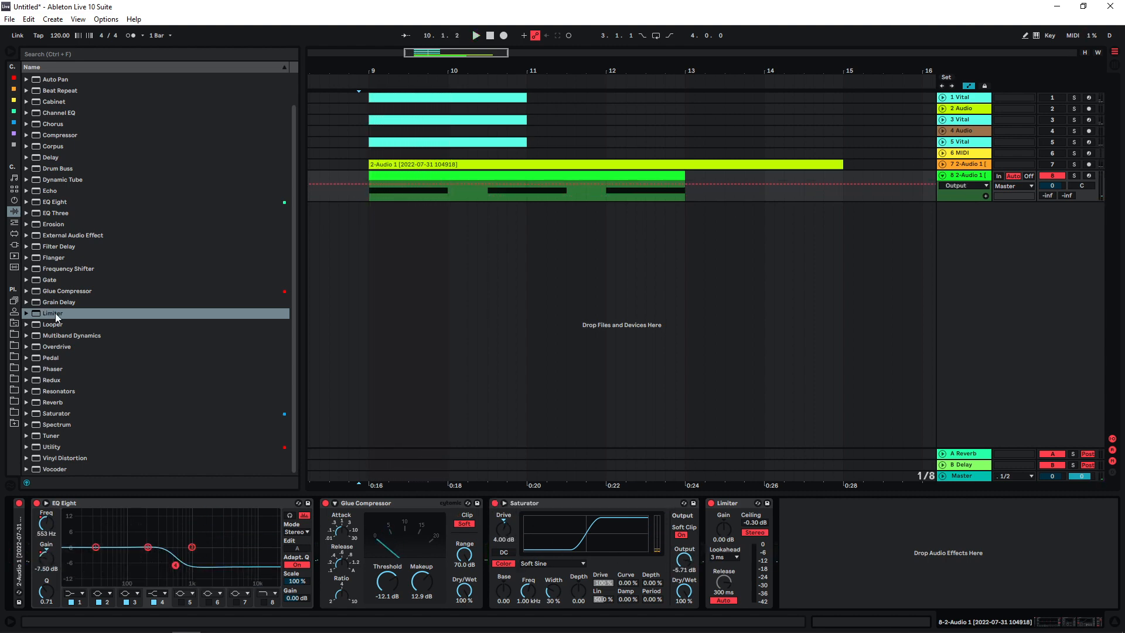
- Add a second EQ Eight with band 1 as a low cut and show its Frequency A automation
{"action": "double_click", "coordinate": [56, 202]}
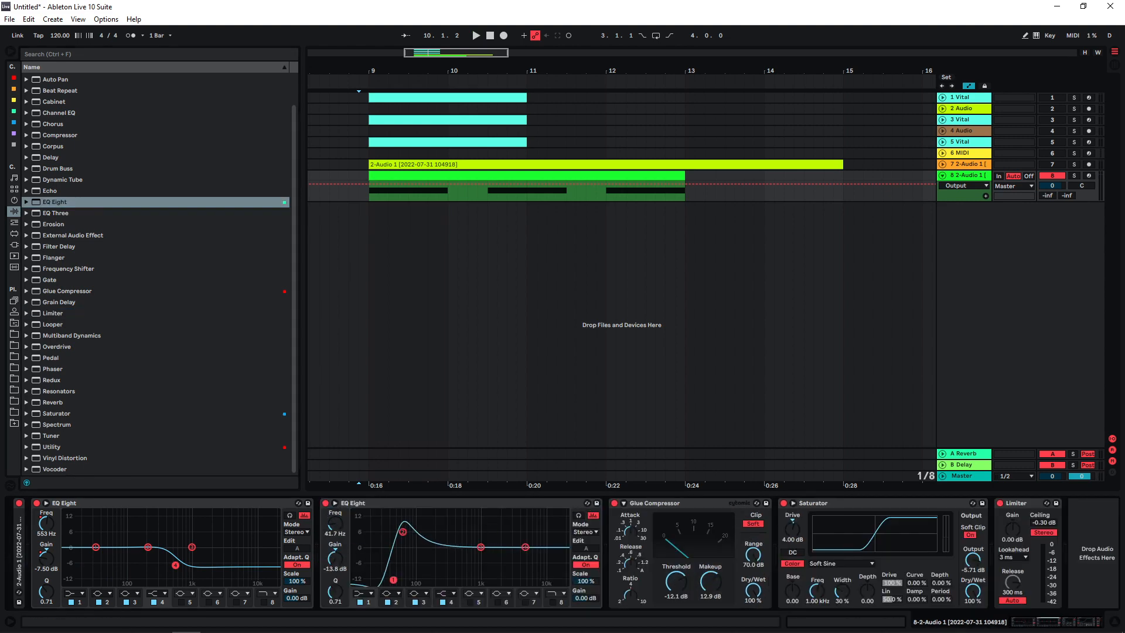
{"action": "left_click", "coordinate": [475, 36]}
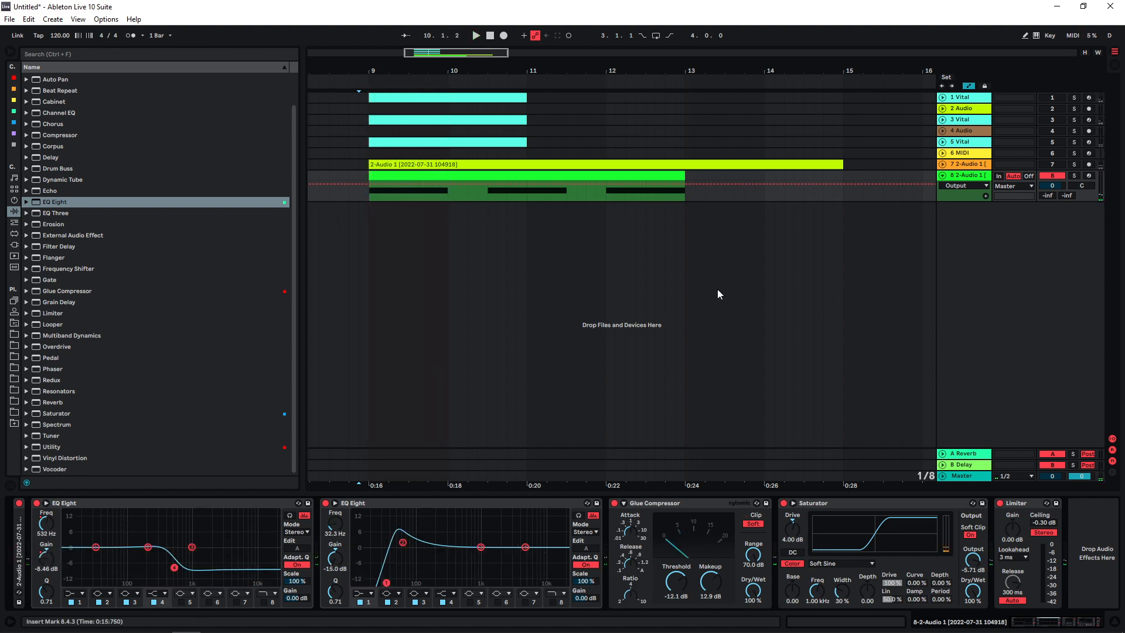
{"action": "left_click", "coordinate": [475, 35]}
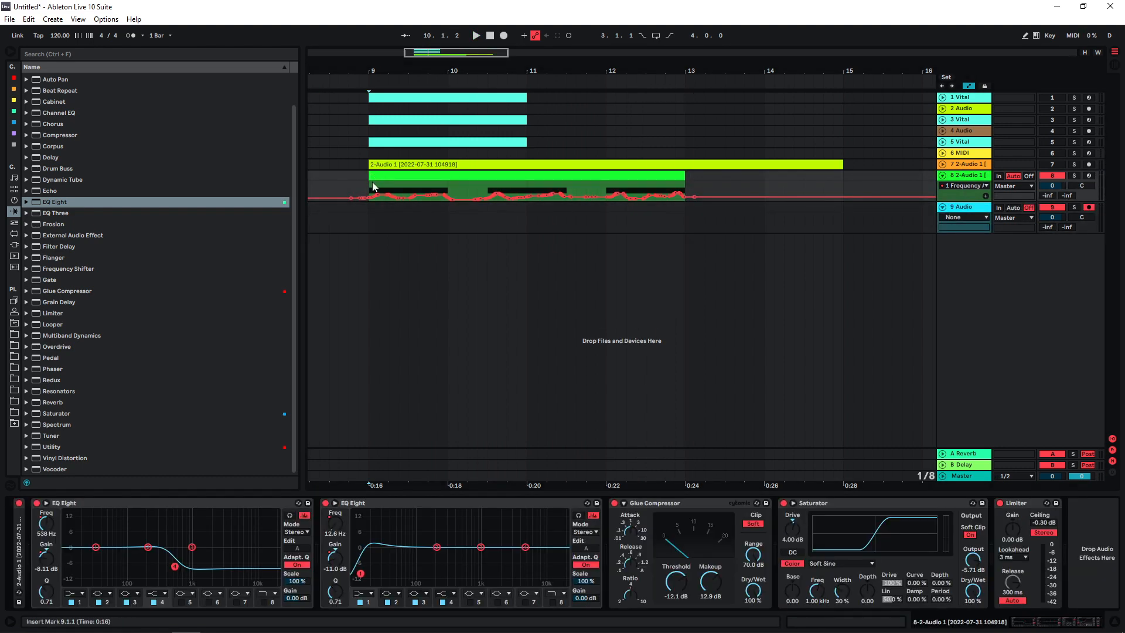
- Arm track 9 with track 8 as input and record the processed bass loop onto it
{"action": "left_click", "coordinate": [474, 36]}
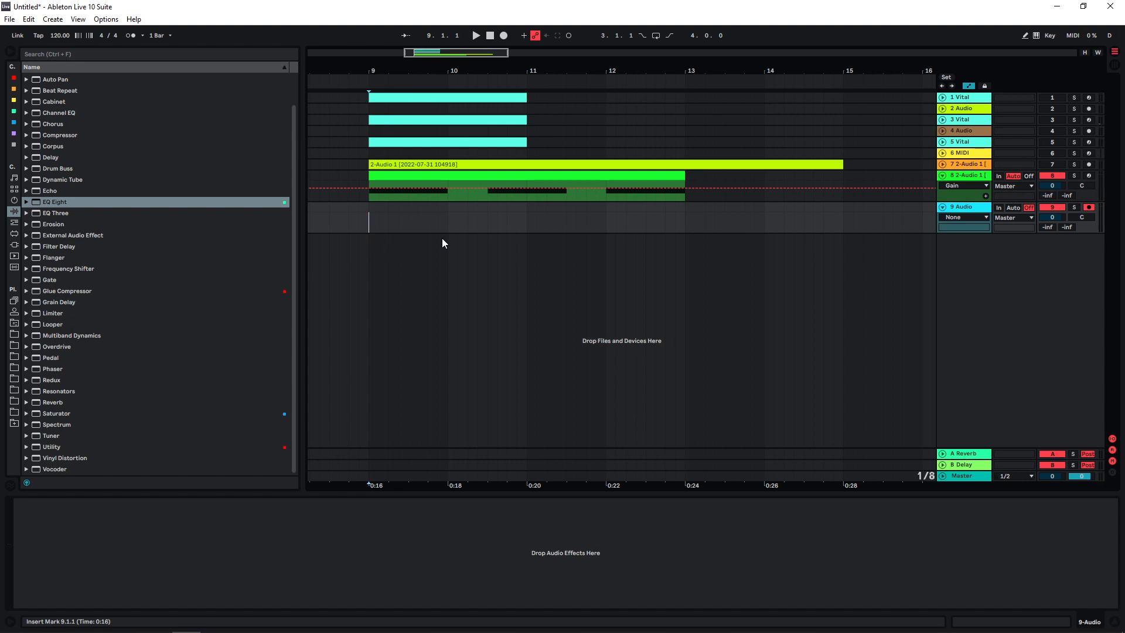
{"action": "left_click", "coordinate": [474, 35]}
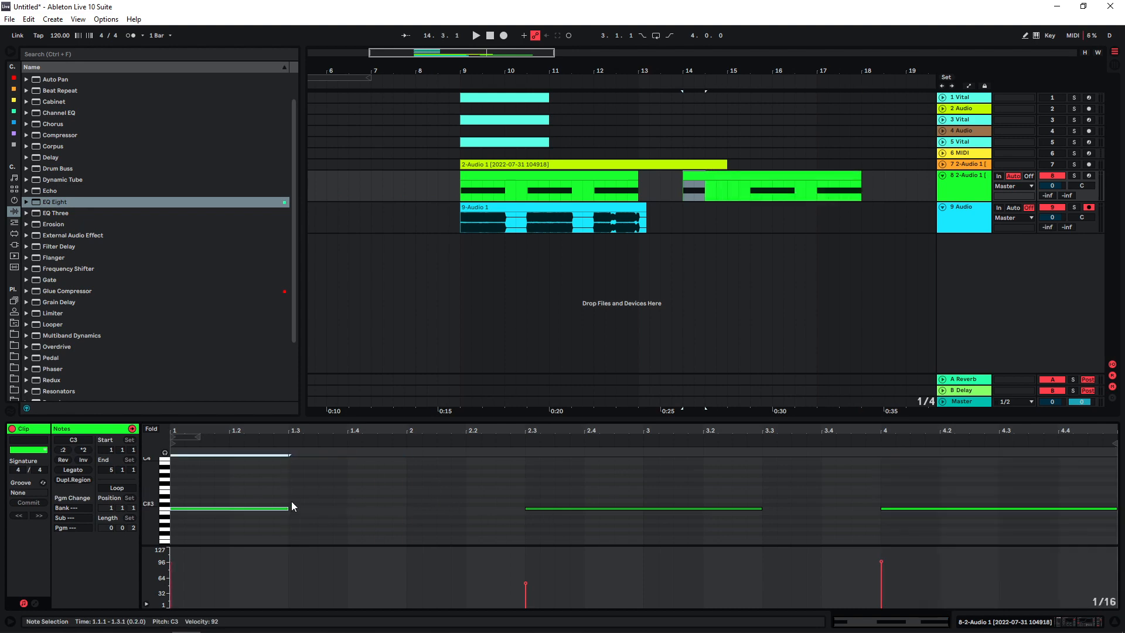
- Draw notes at C3 and E3 into the clip and vary their velocities
{"action": "left_click", "coordinate": [349, 483]}
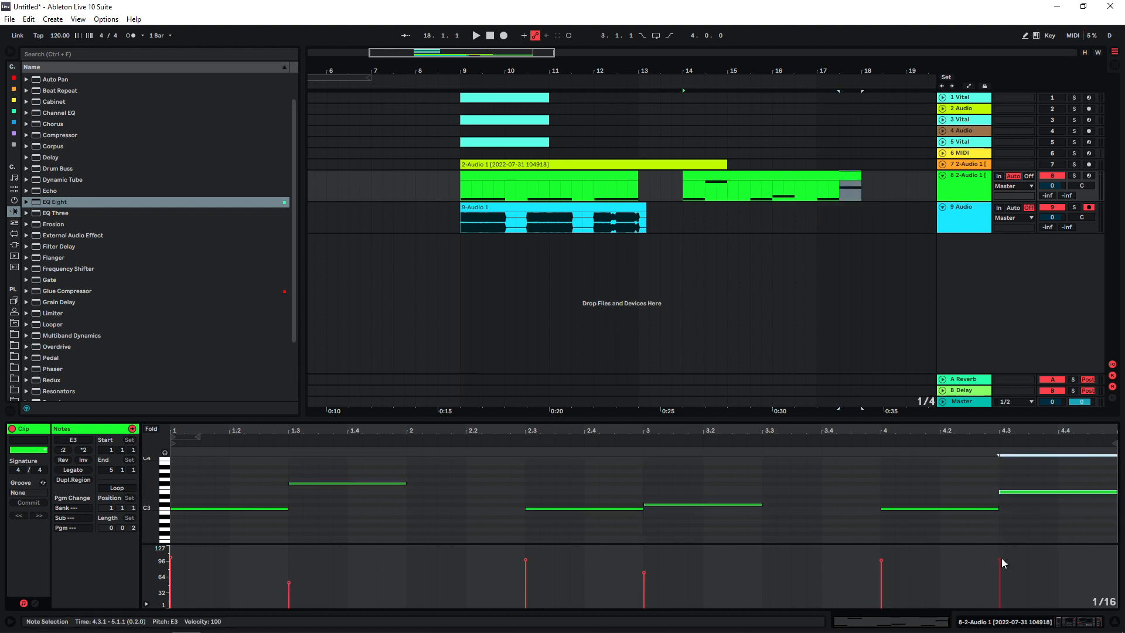
{"action": "left_click", "coordinate": [158, 429]}
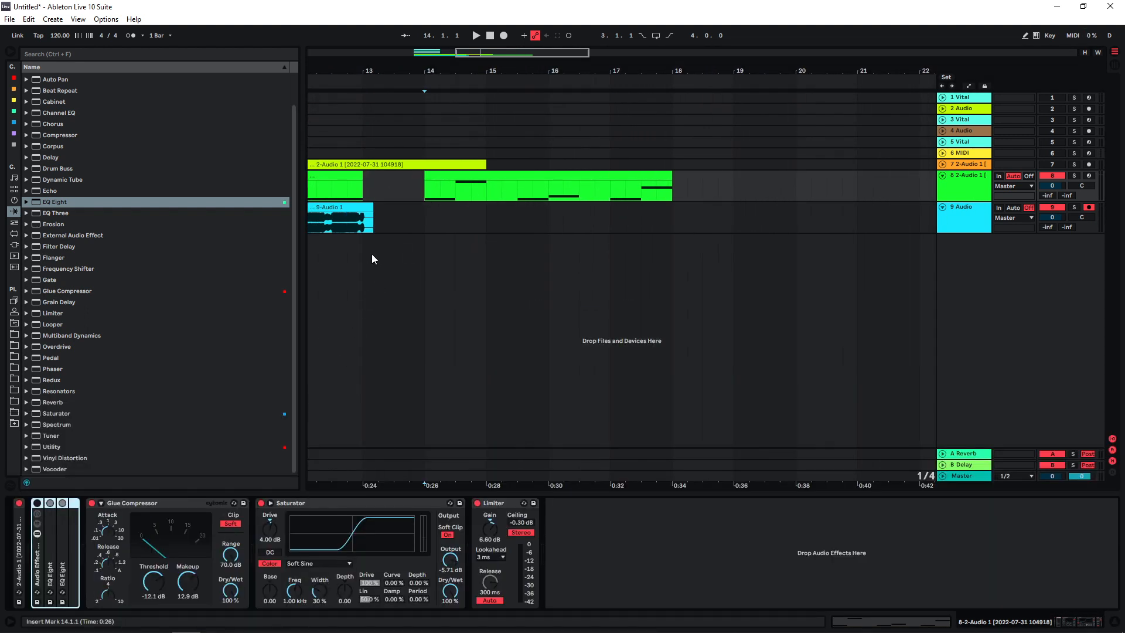
- Lower band 4 on one EQ Eight and set a low cut on a second while recording to track 9
{"action": "left_click", "coordinate": [474, 35]}
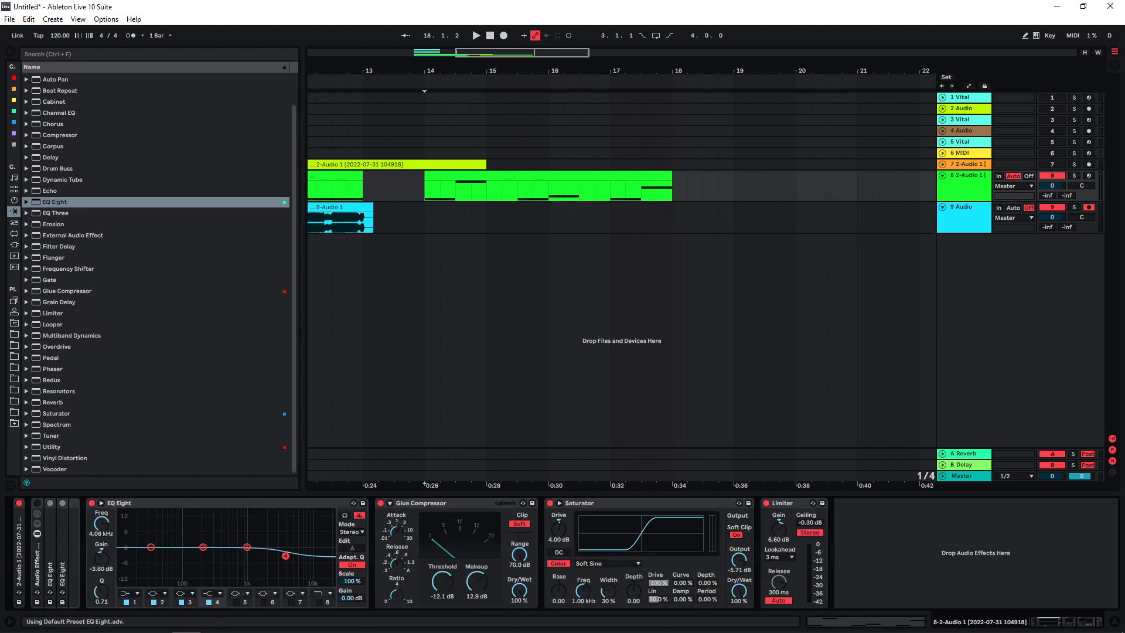
{"action": "left_click", "coordinate": [474, 35]}
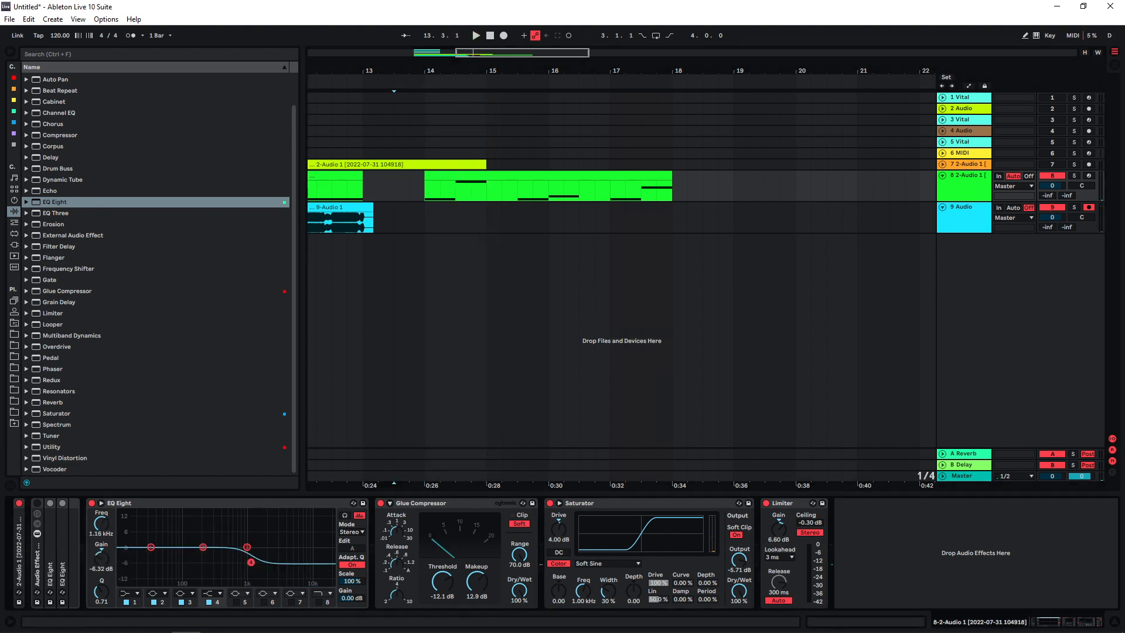
{"action": "left_click", "coordinate": [474, 36]}
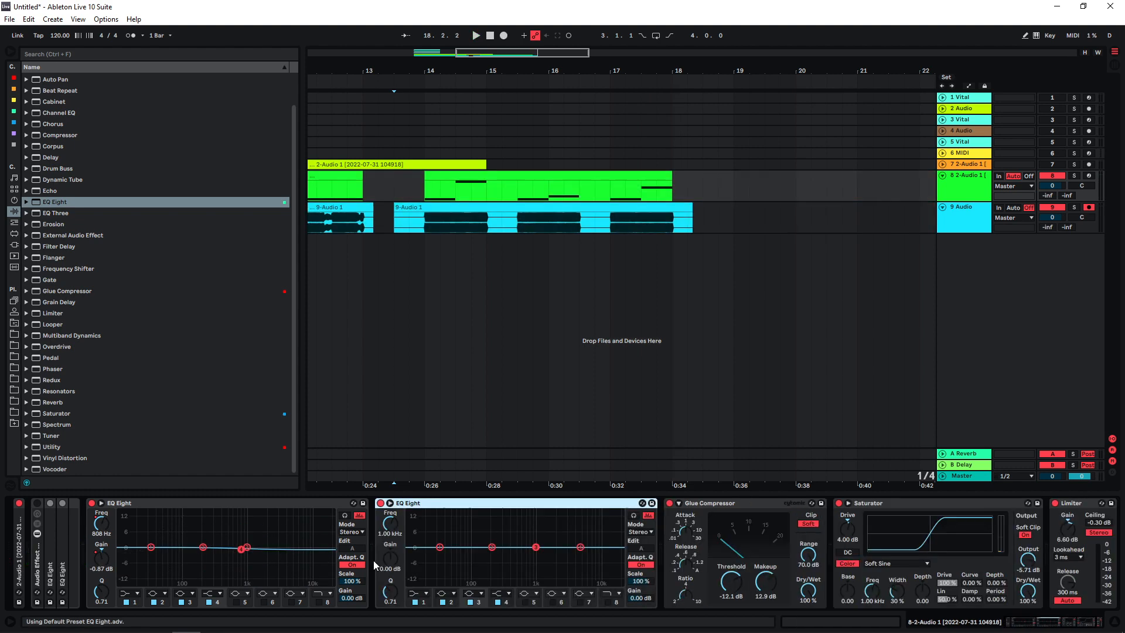
{"action": "left_click", "coordinate": [475, 35]}
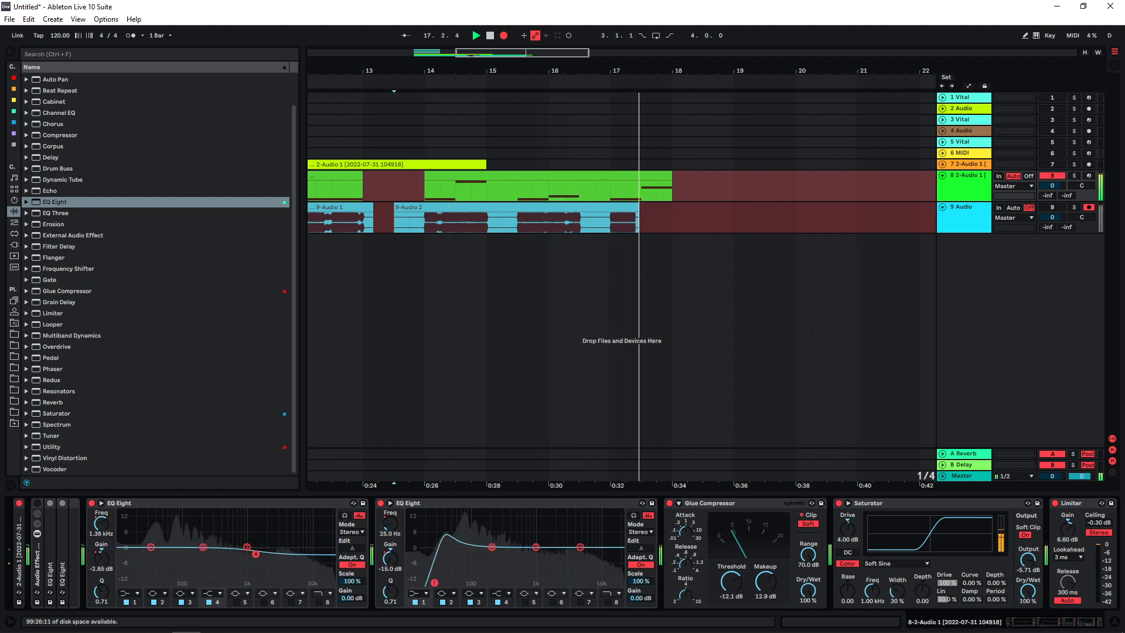
- Insert Auto Pan into the chain, raise the EQ high shelf and stop the track 9 re-recording
{"action": "scroll", "scroll_direction": "up", "scroll_amount": 3}
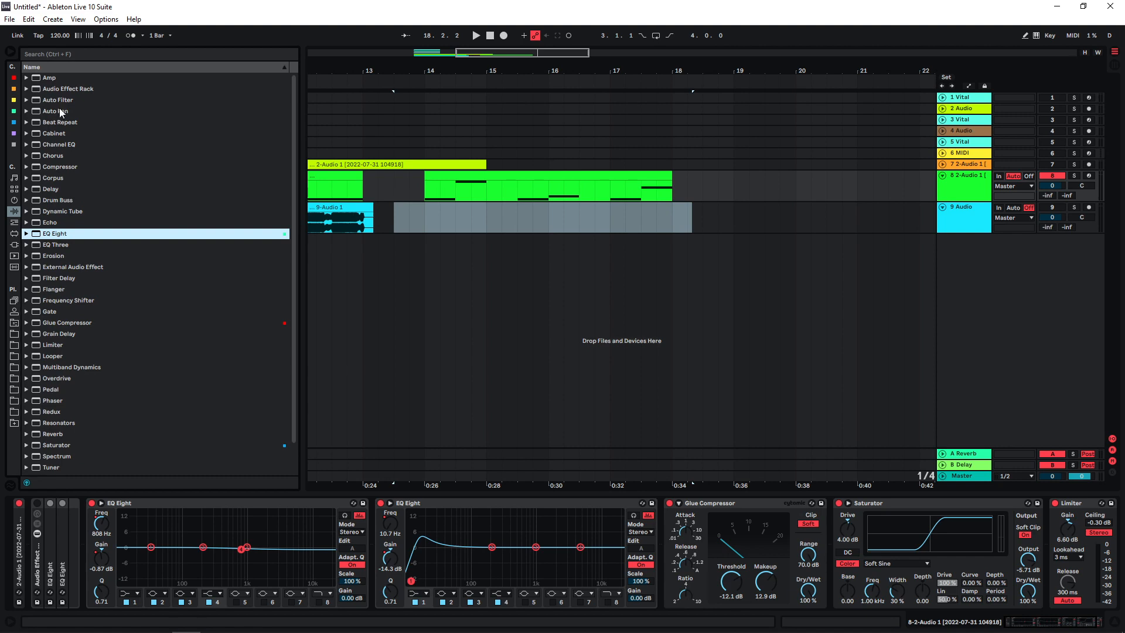
{"action": "left_click", "coordinate": [57, 110]}
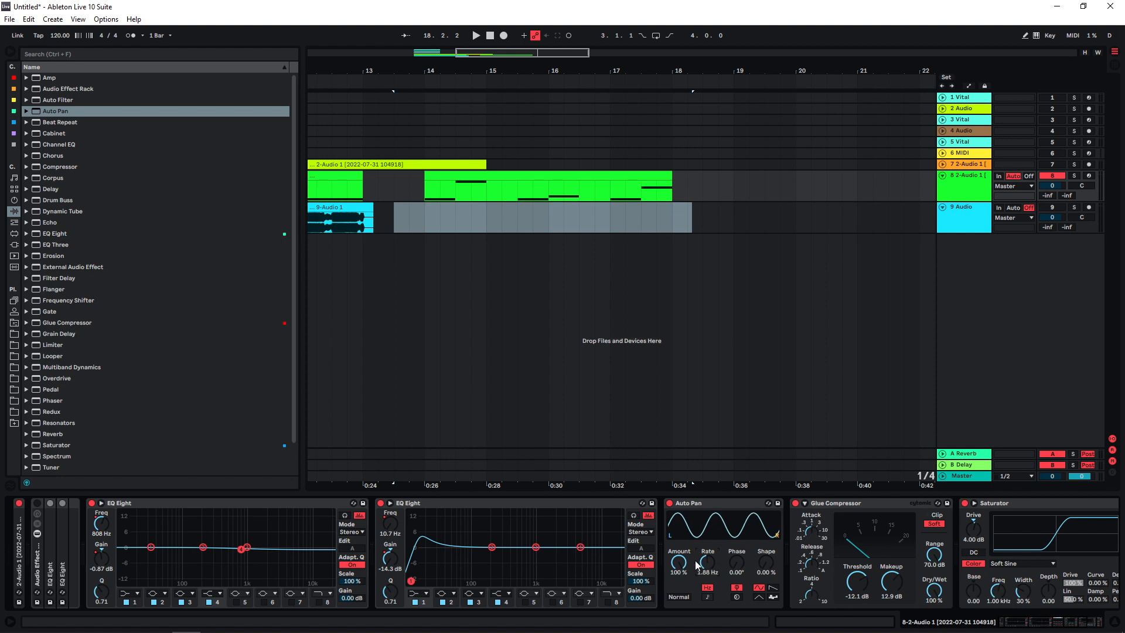
{"action": "left_click", "coordinate": [474, 35]}
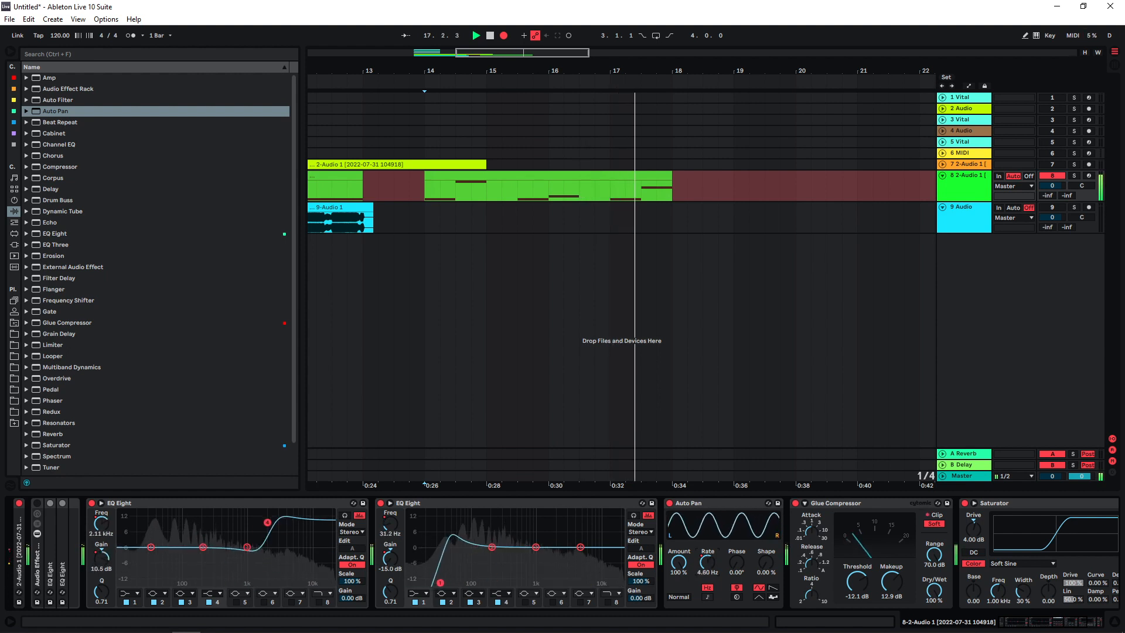
{"action": "left_click", "coordinate": [475, 35]}
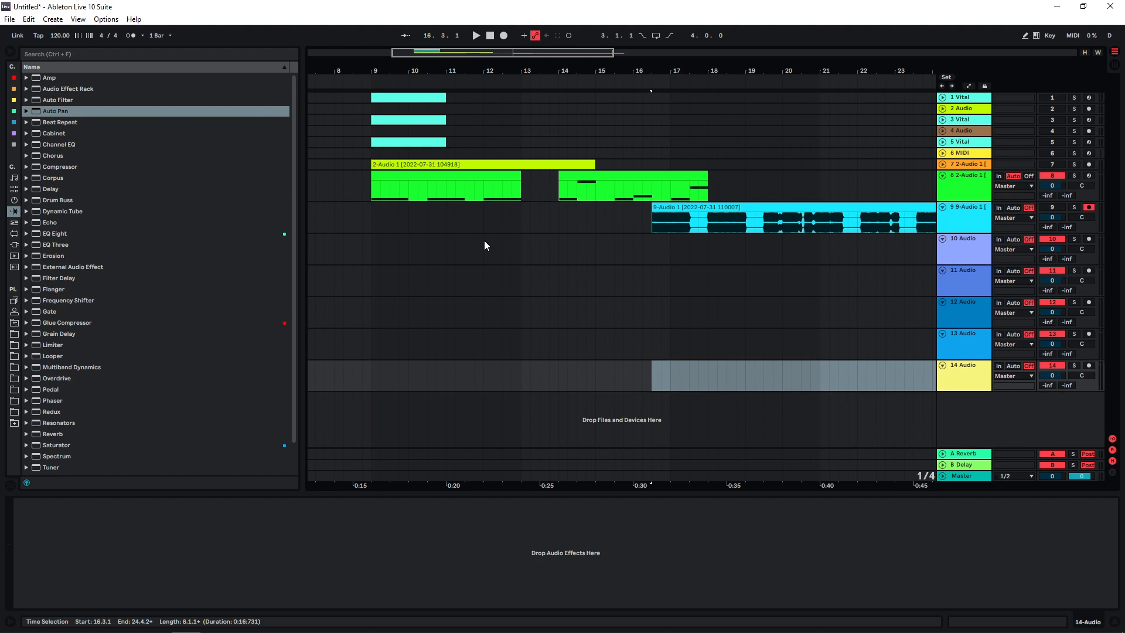
{"action": "mouse_move", "coordinate": [371, 253]}
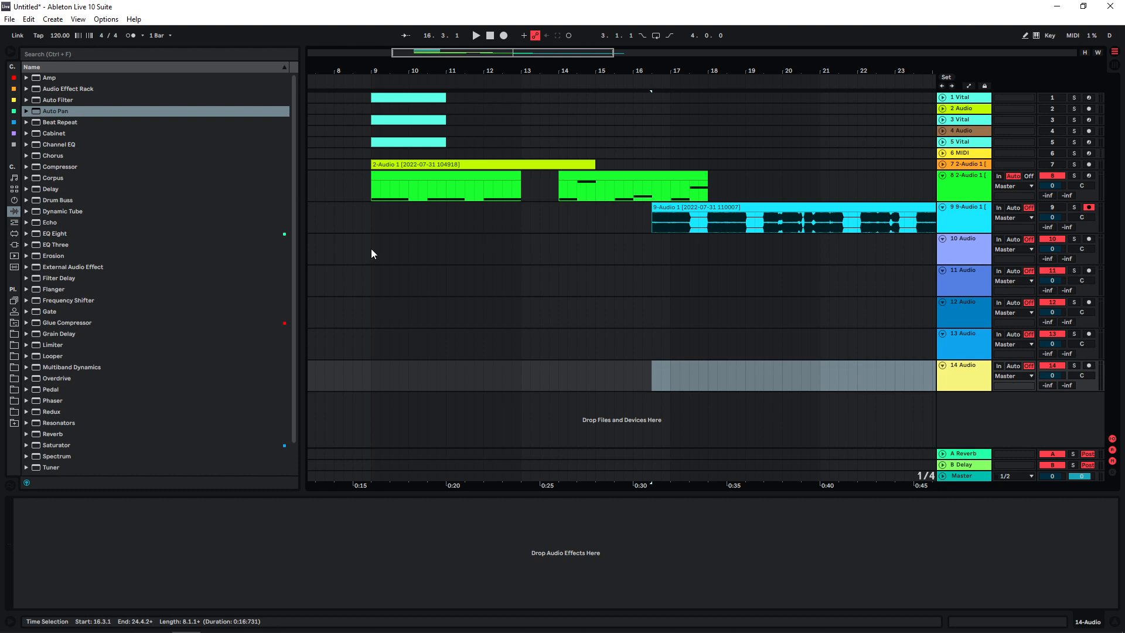
- Browse the sub-layer HITS samples and drop an FP – HITS clip on track 11
{"action": "left_click", "coordinate": [13, 344]}
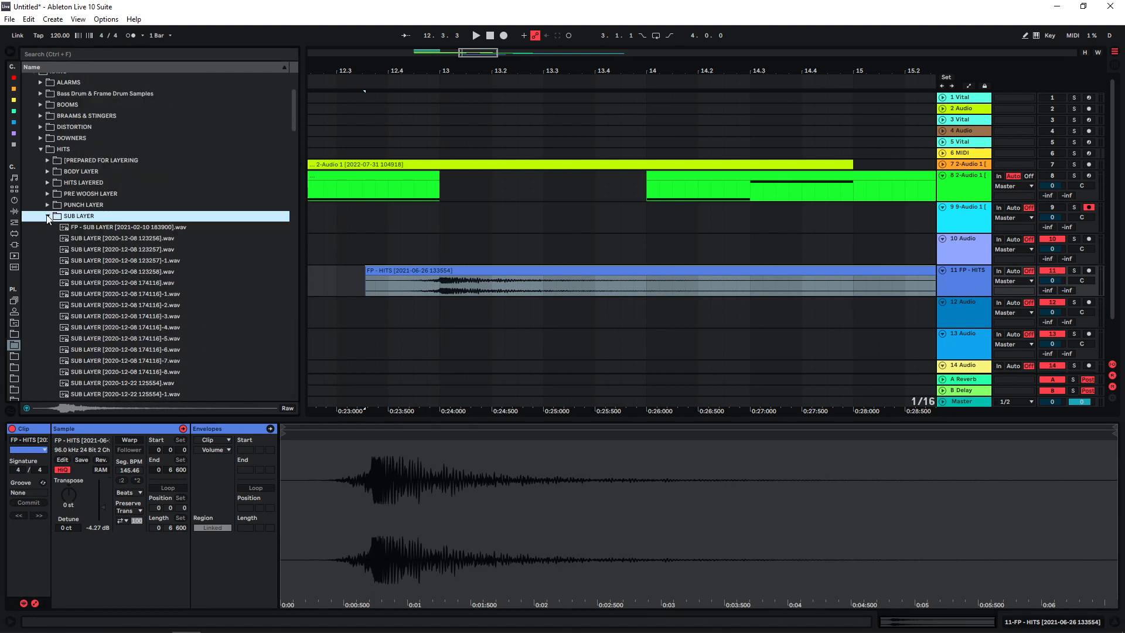
- Drop a braam on track 12 and a stinger on track 13 near bar 12.4
{"action": "left_click", "coordinate": [40, 116]}
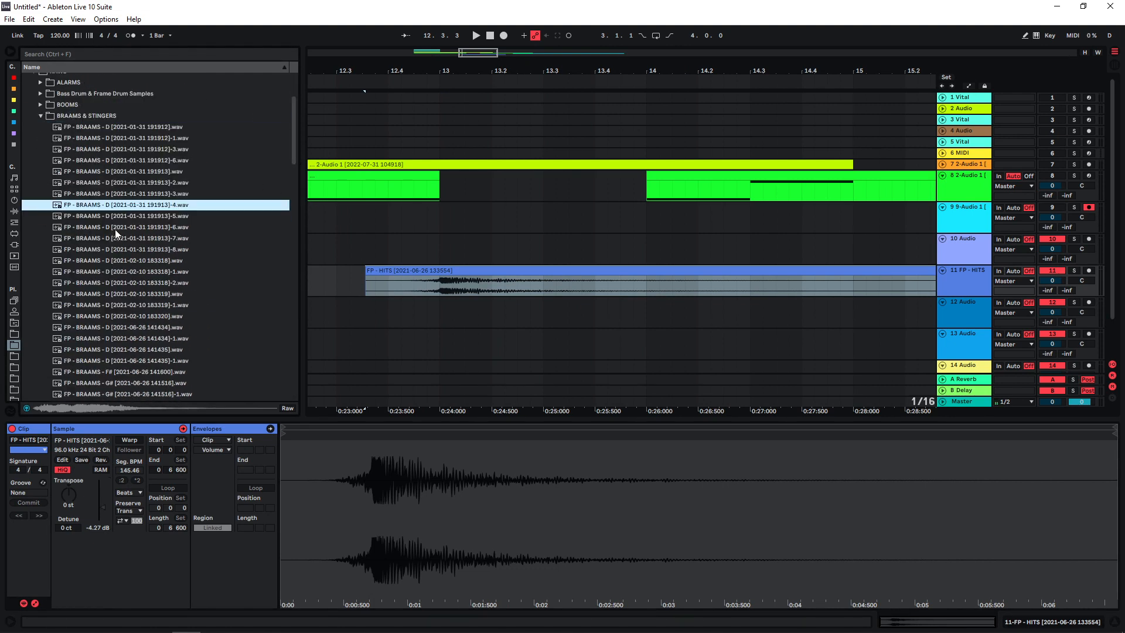
{"action": "left_click", "coordinate": [143, 226]}
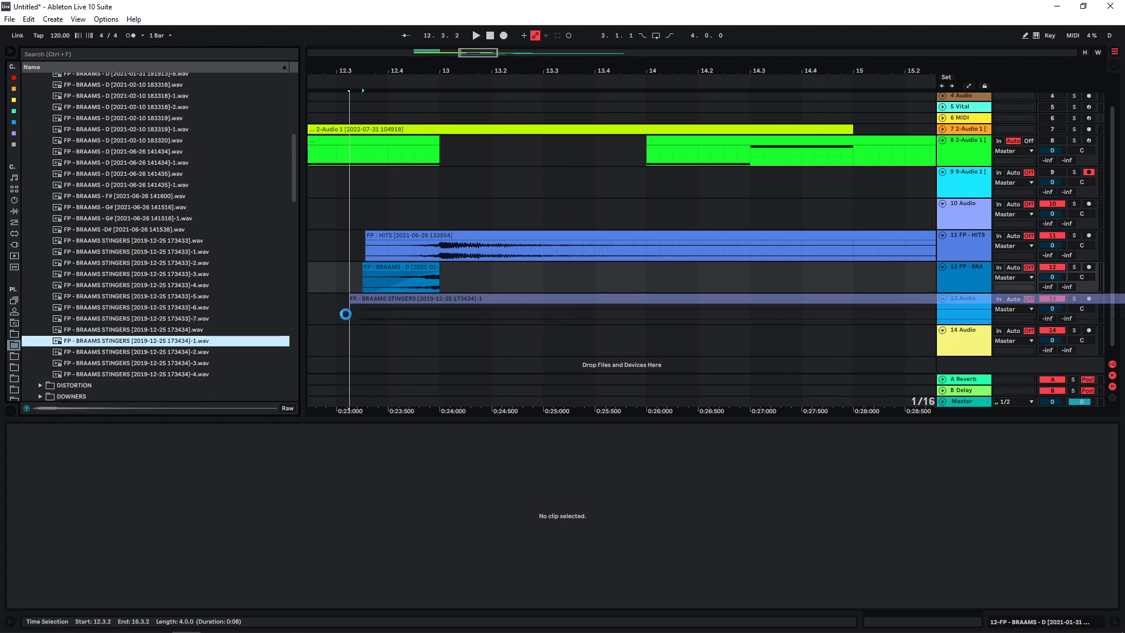
{"action": "left_click", "coordinate": [412, 305]}
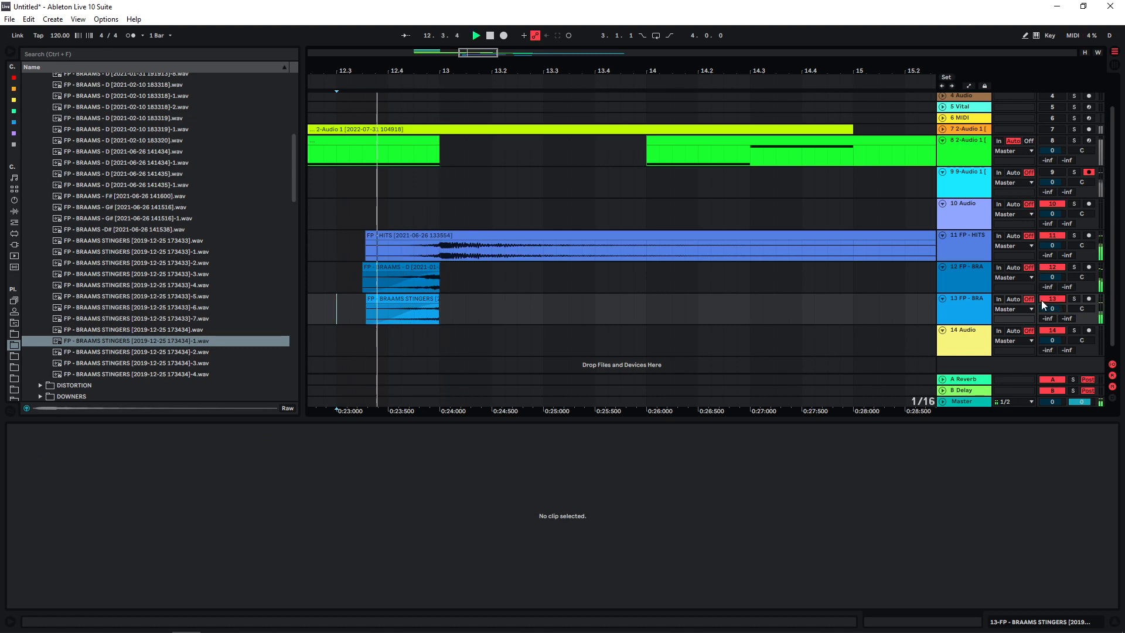
{"action": "left_click", "coordinate": [402, 314]}
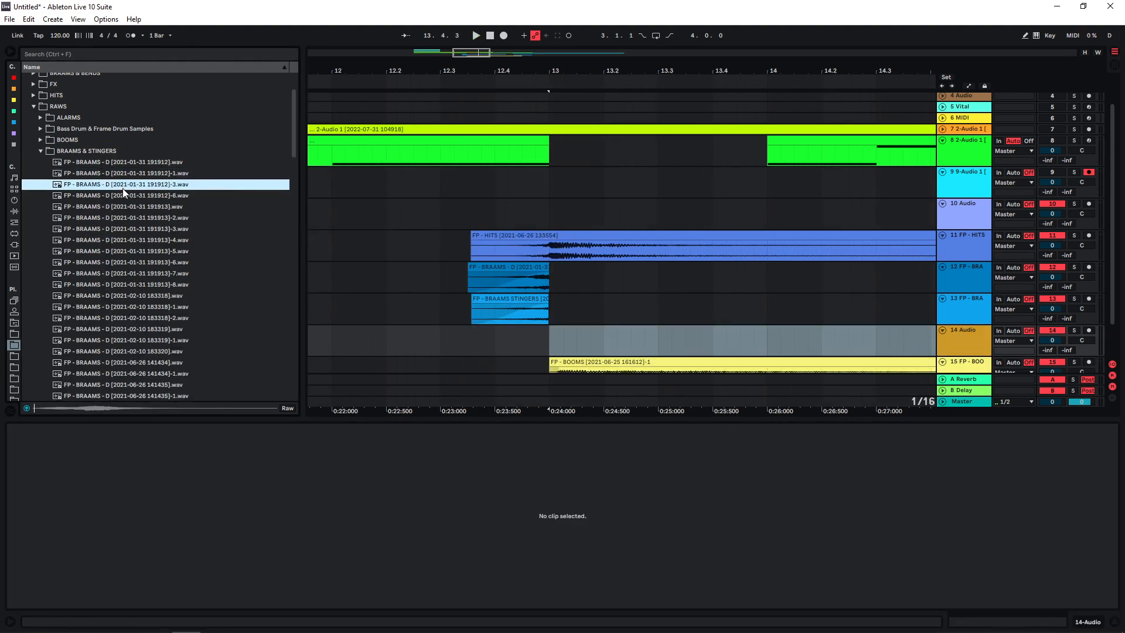
- Place a second braam sample on track 14 and slide the stinger clip earlier
{"action": "left_click", "coordinate": [125, 251]}
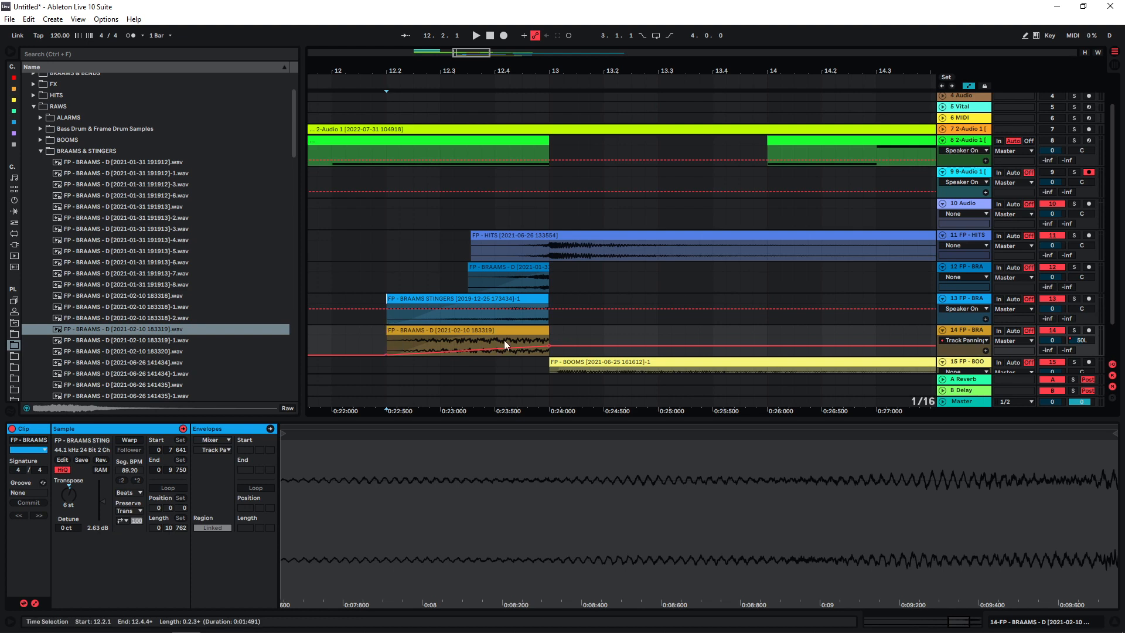
{"action": "left_click", "coordinate": [380, 315]}
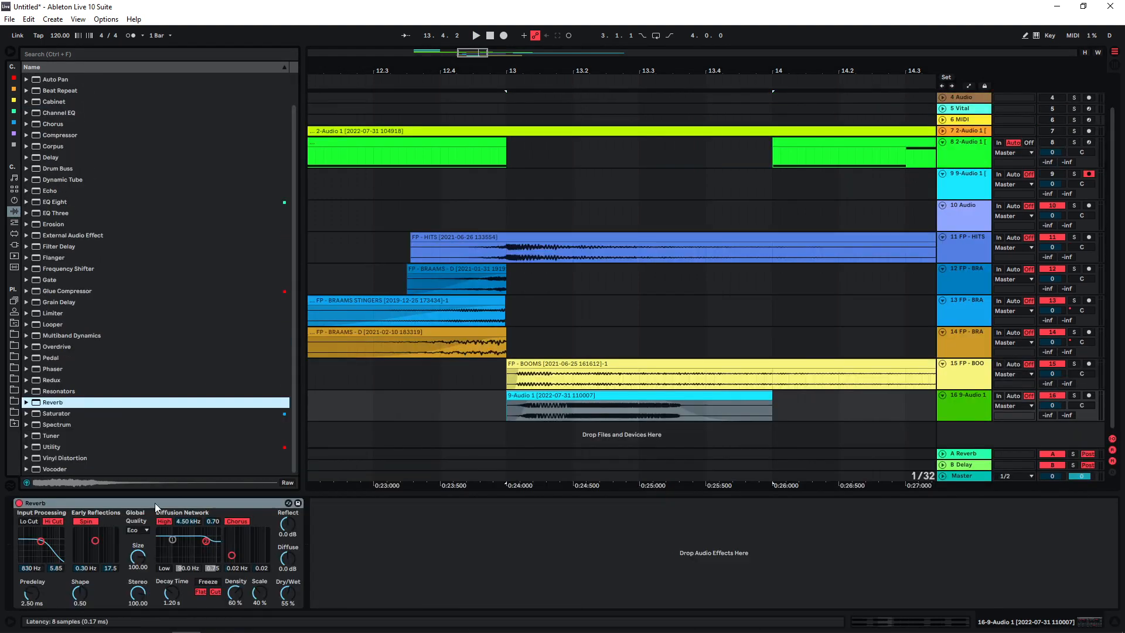
- Set track 16's Reverb to High quality with about 4 s decay and 48% Dry/Wet
{"action": "left_click", "coordinate": [137, 530]}
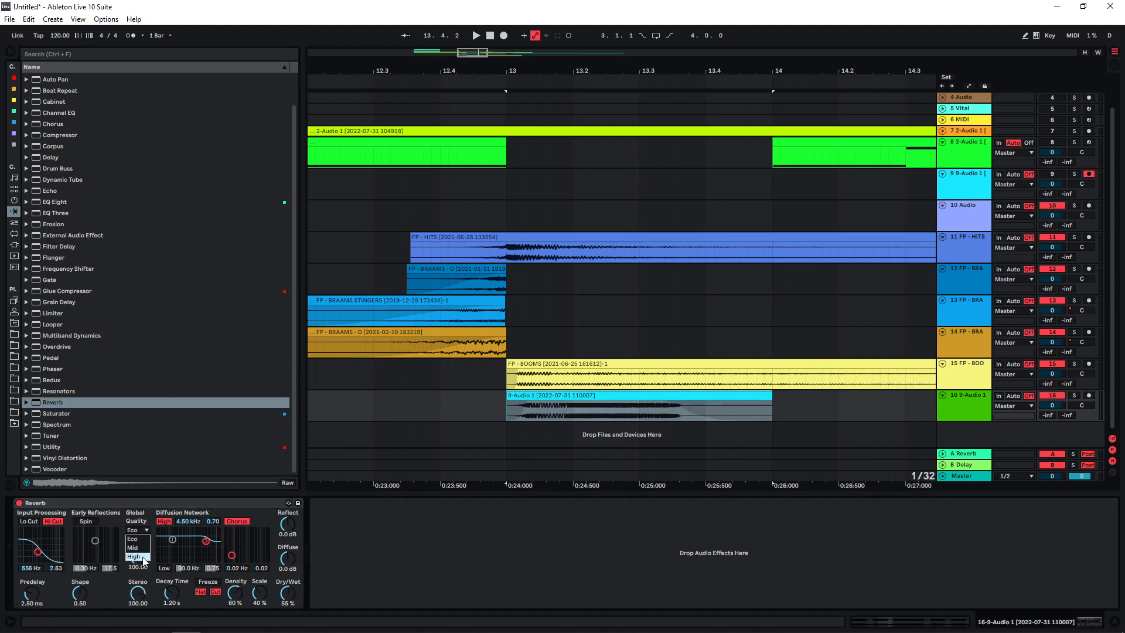
{"action": "left_click", "coordinate": [133, 555]}
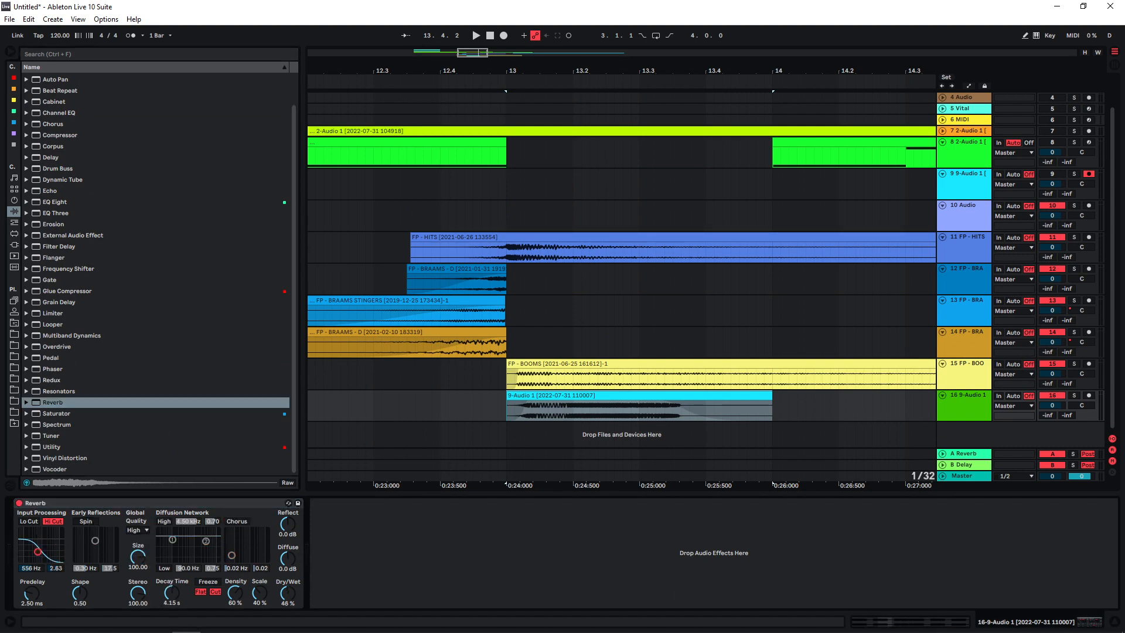
{"action": "left_click", "coordinate": [474, 35]}
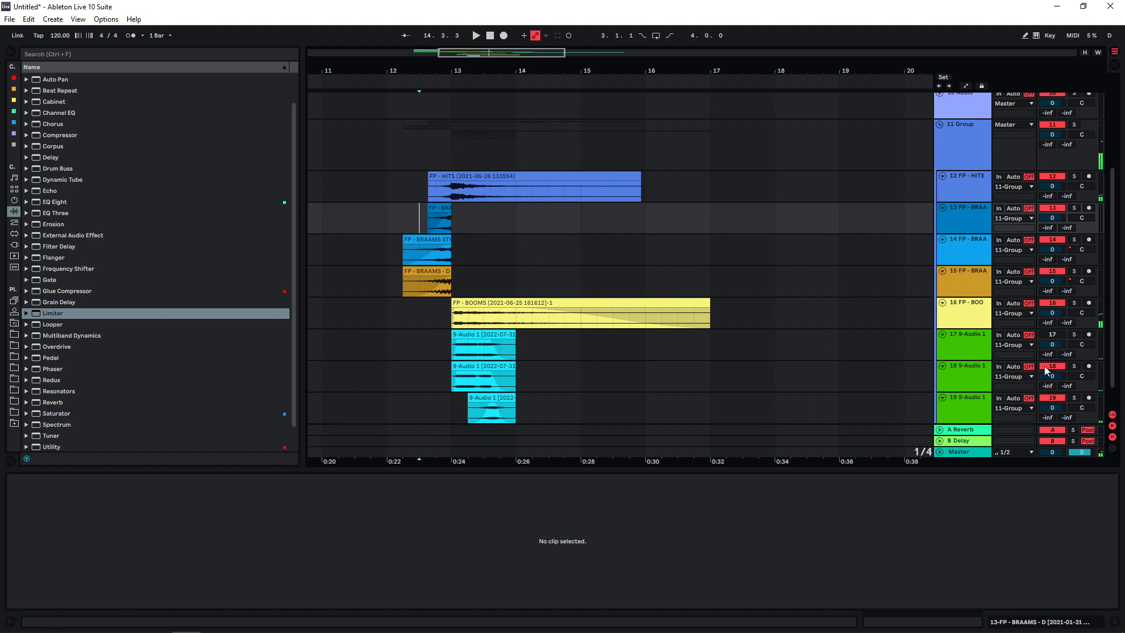
- Play the grouped hit, braam, stinger, boom and bass layers from just before bar 12.4
{"action": "left_click", "coordinate": [418, 249]}
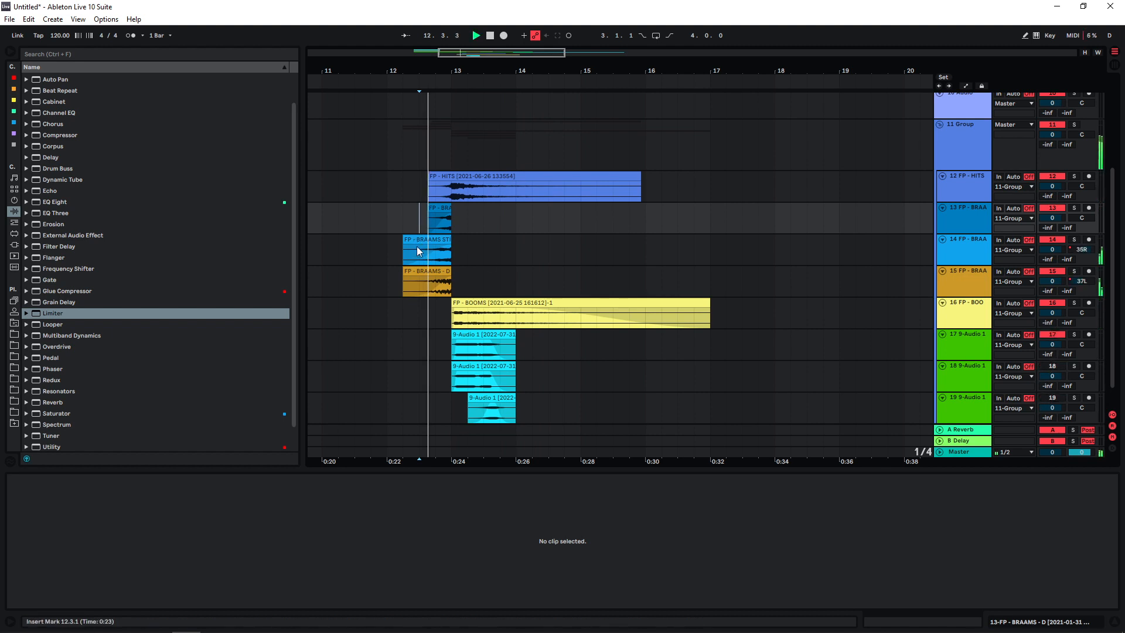